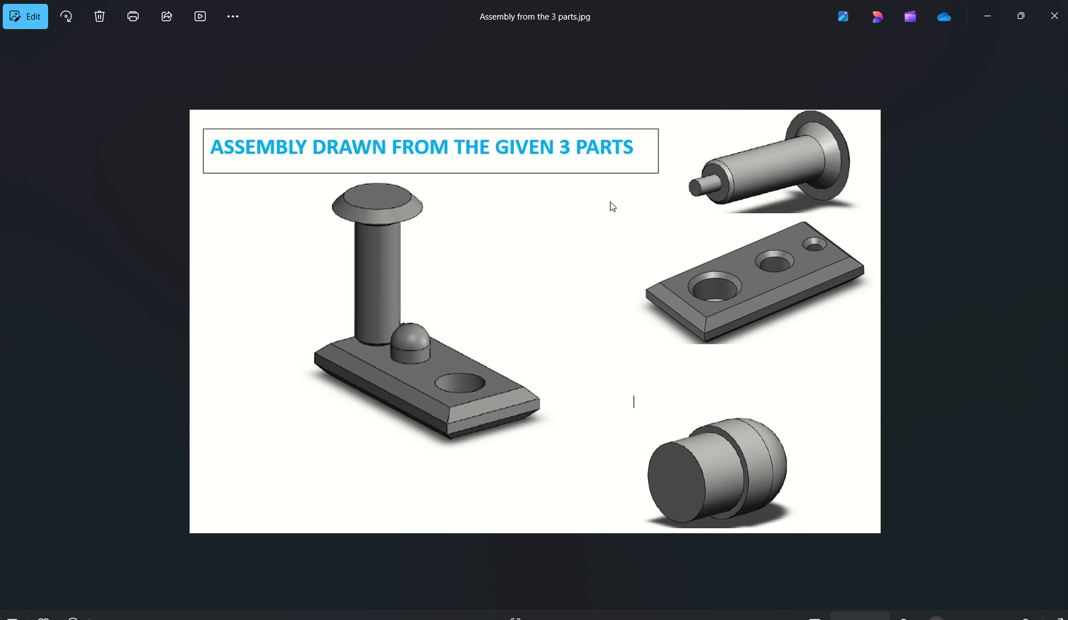
{"action": "mouse_move", "coordinate": [778, 173]}
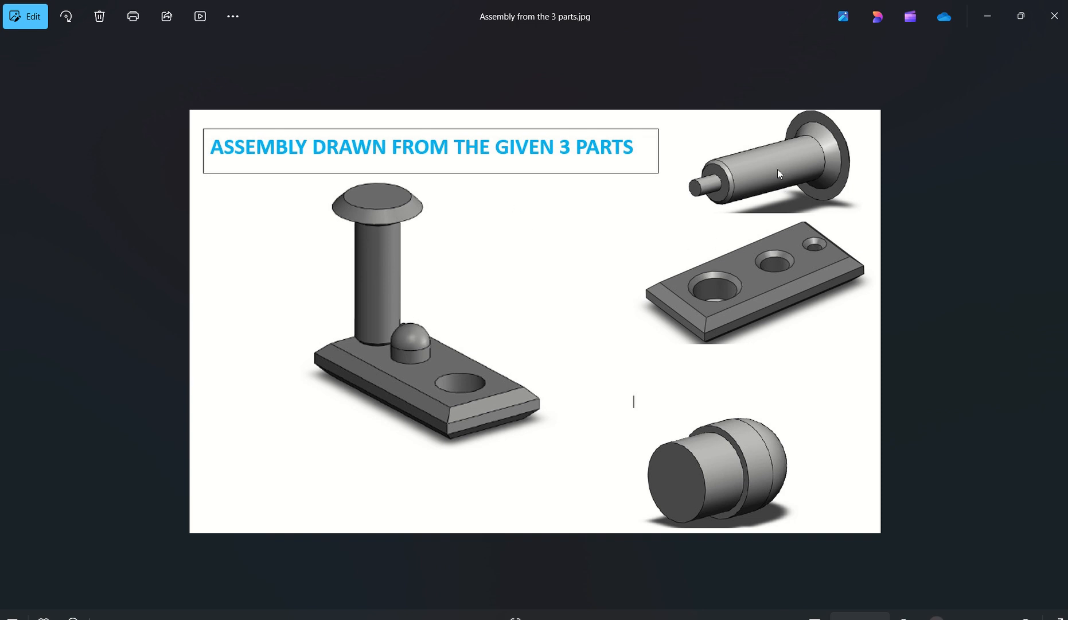
{"action": "mouse_move", "coordinate": [778, 278]}
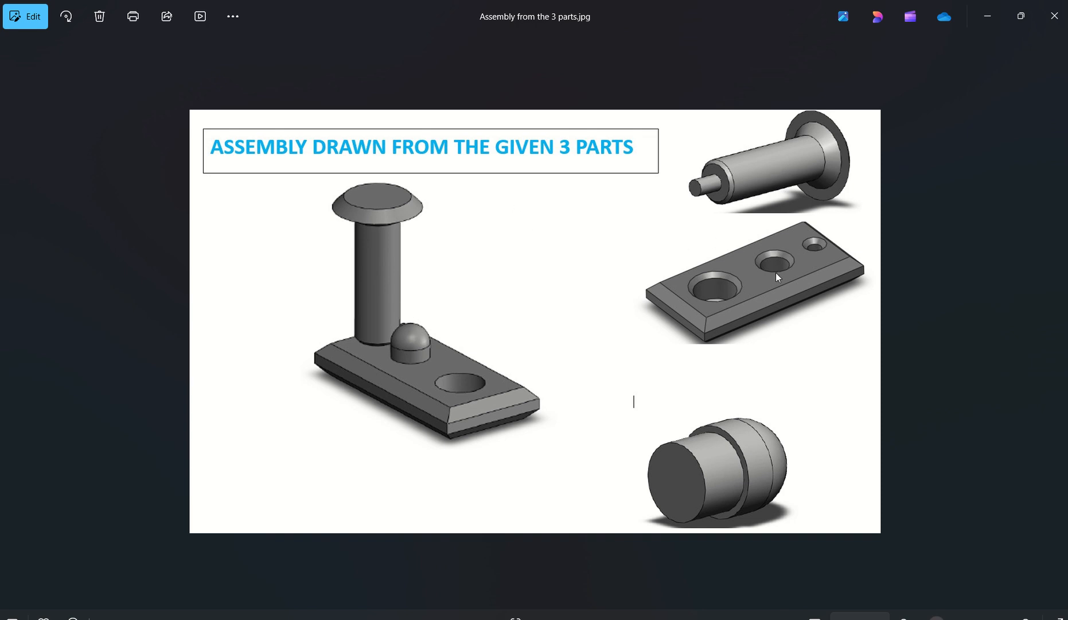
{"action": "mouse_move", "coordinate": [831, 242]}
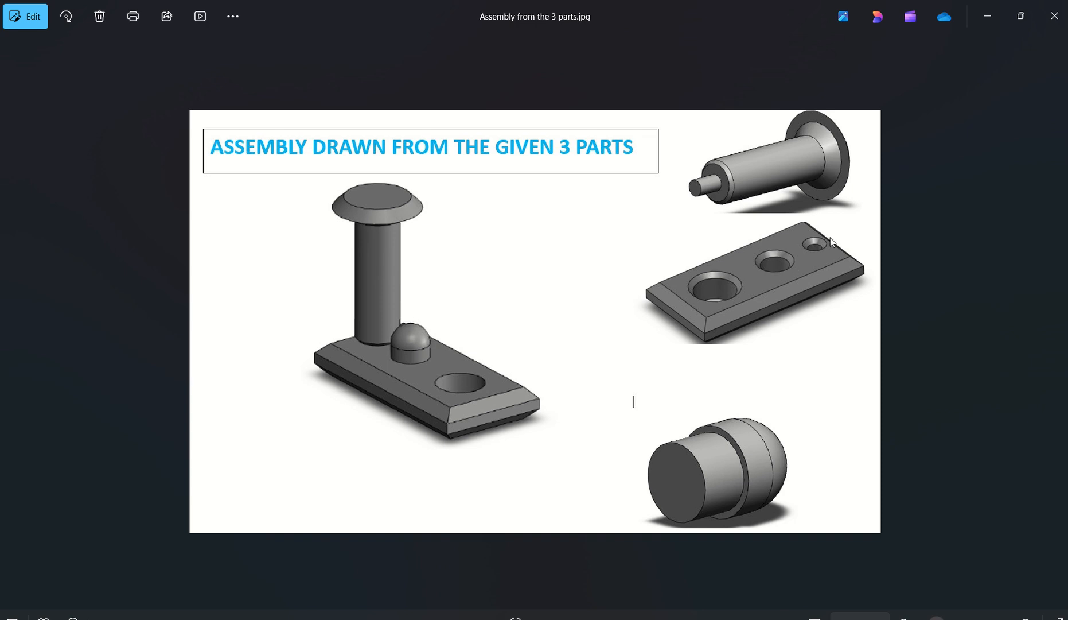
{"action": "mouse_move", "coordinate": [783, 174]}
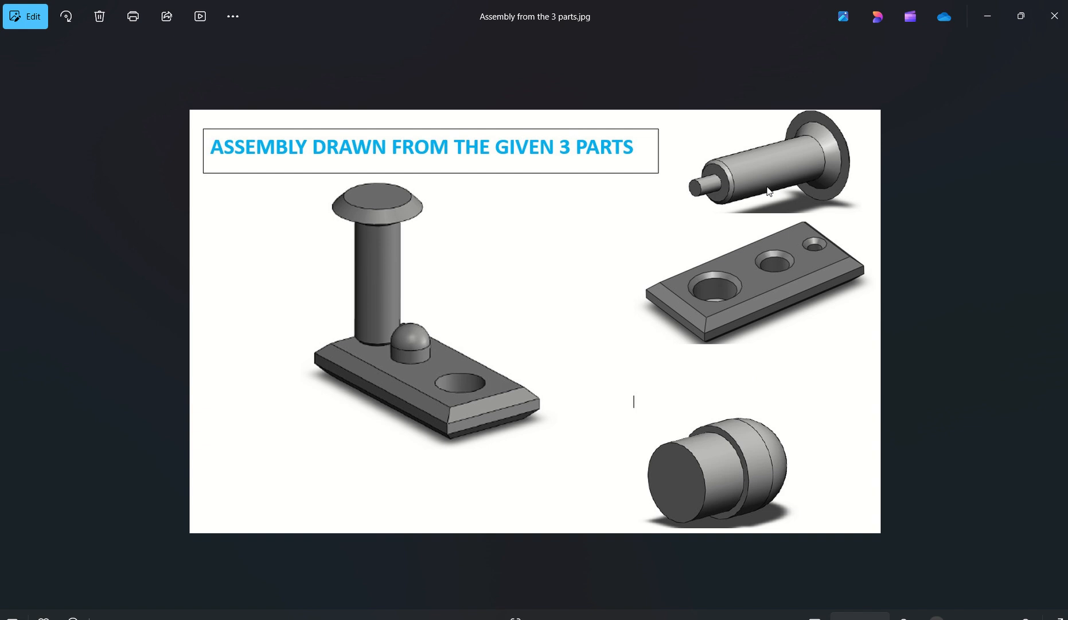
{"action": "mouse_move", "coordinate": [780, 222]}
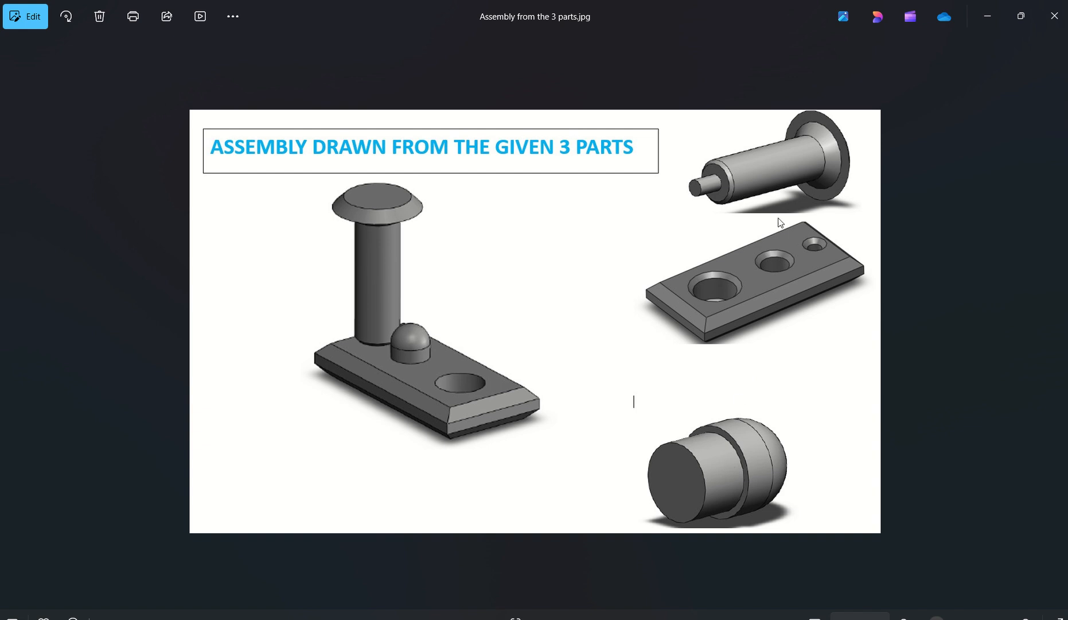
{"action": "mouse_move", "coordinate": [744, 309]}
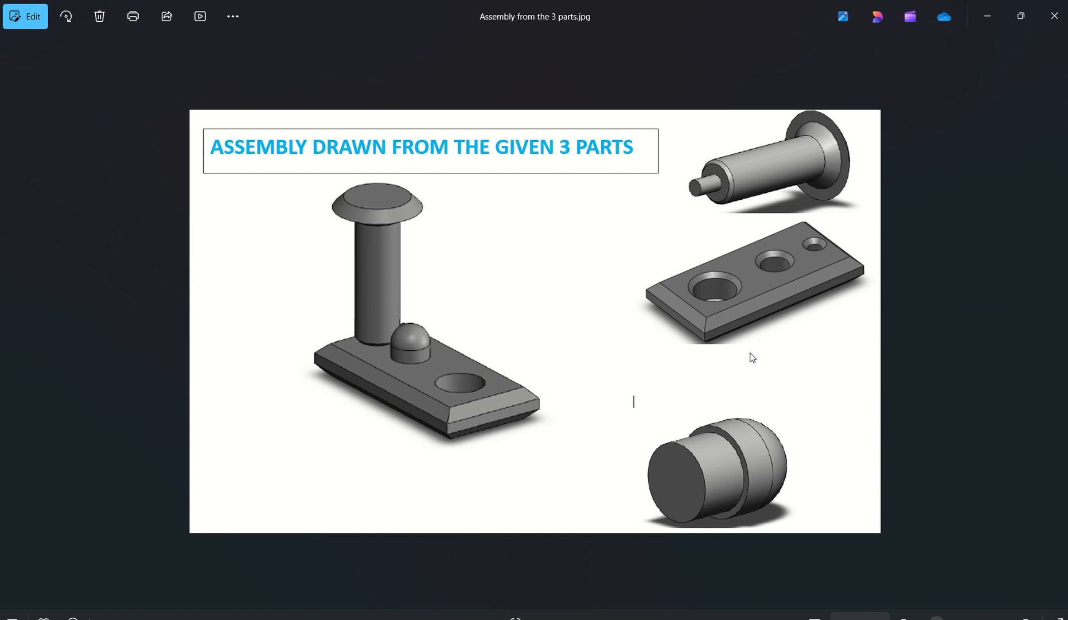
{"action": "mouse_move", "coordinate": [753, 390]}
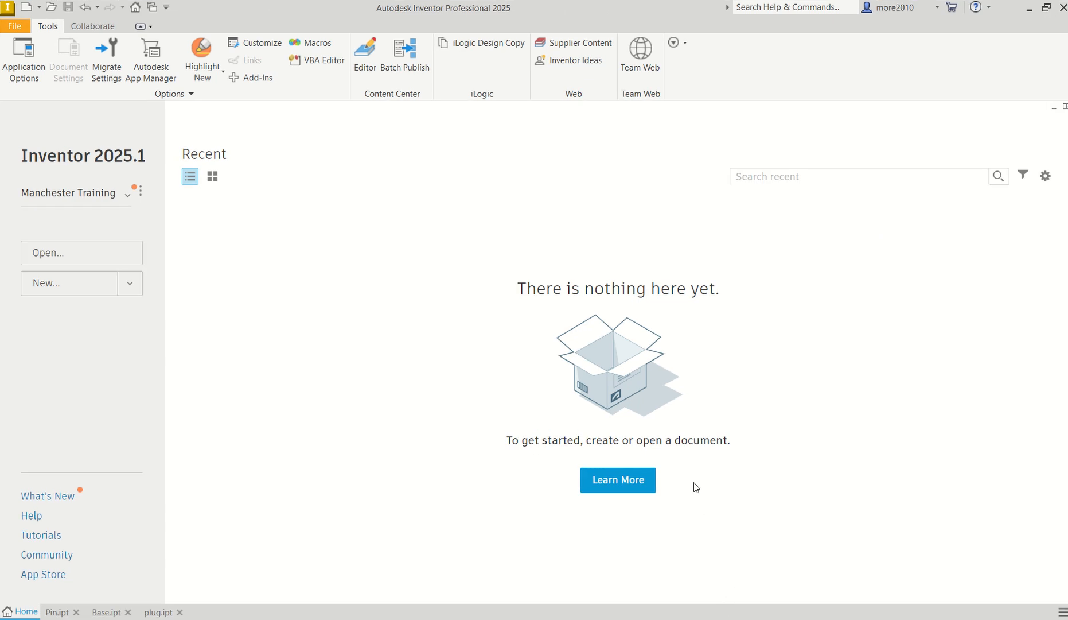
{"action": "mouse_move", "coordinate": [573, 160]}
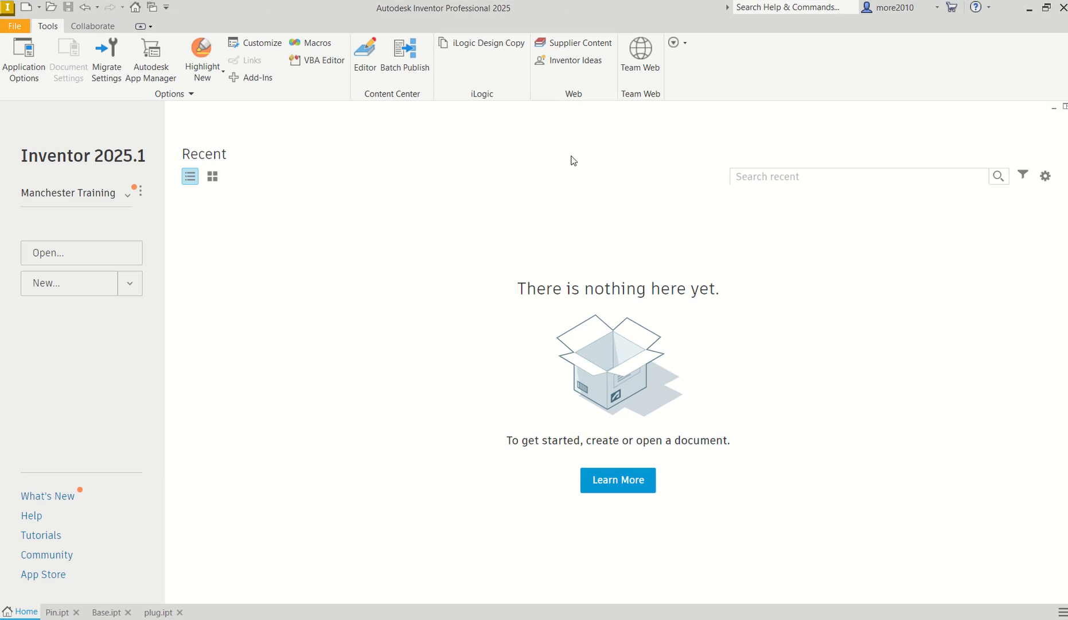
{"action": "mouse_move", "coordinate": [218, 267]}
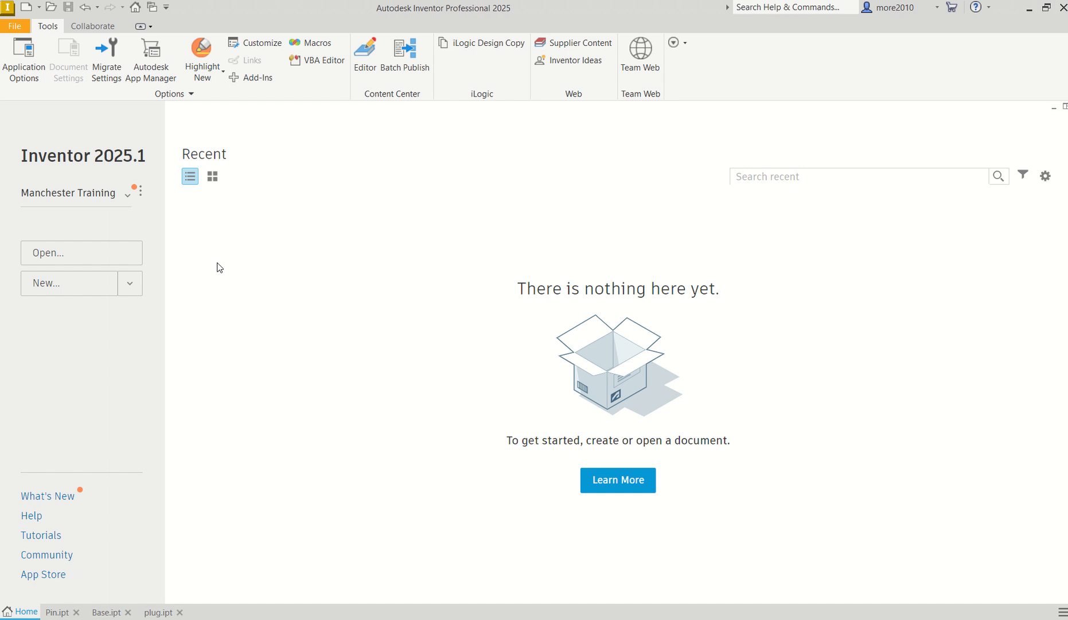
{"action": "mouse_move", "coordinate": [153, 271]}
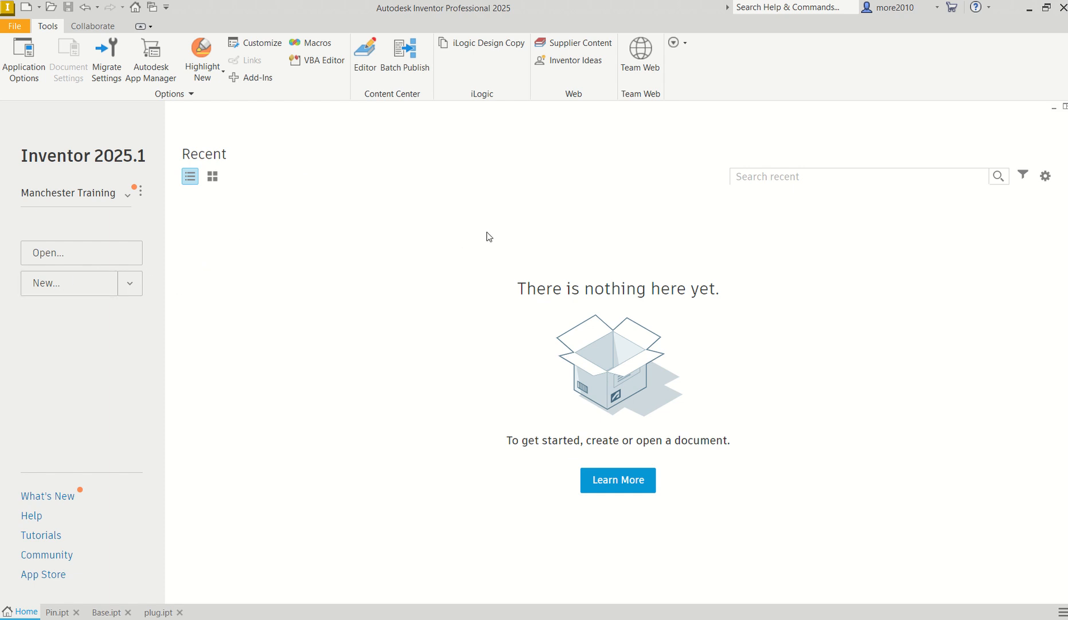
{"action": "mouse_move", "coordinate": [510, 211]}
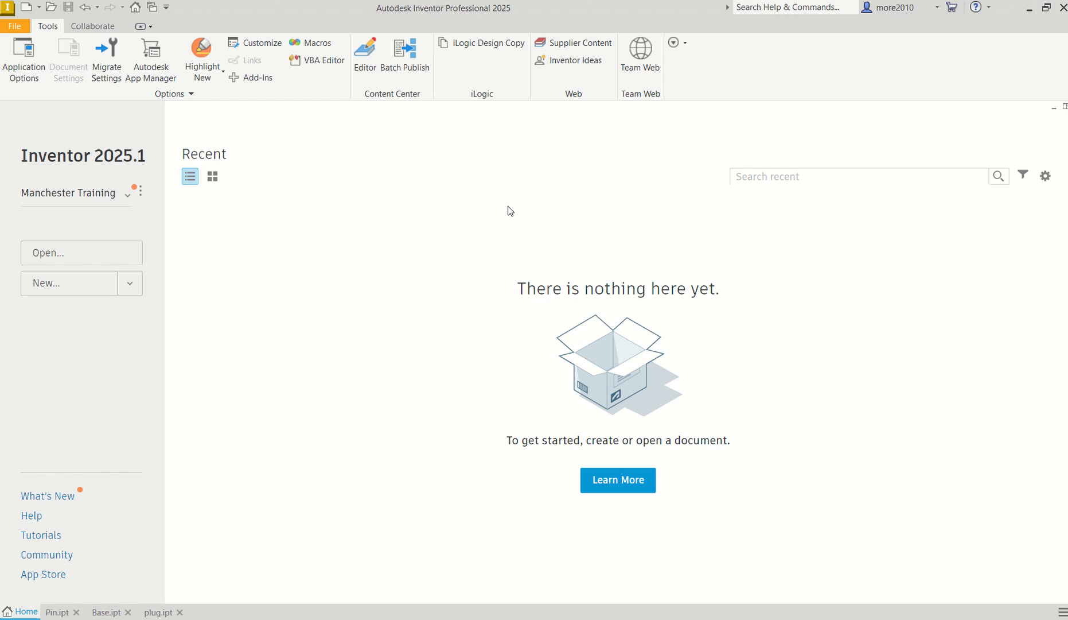
{"action": "mouse_move", "coordinate": [727, 102]}
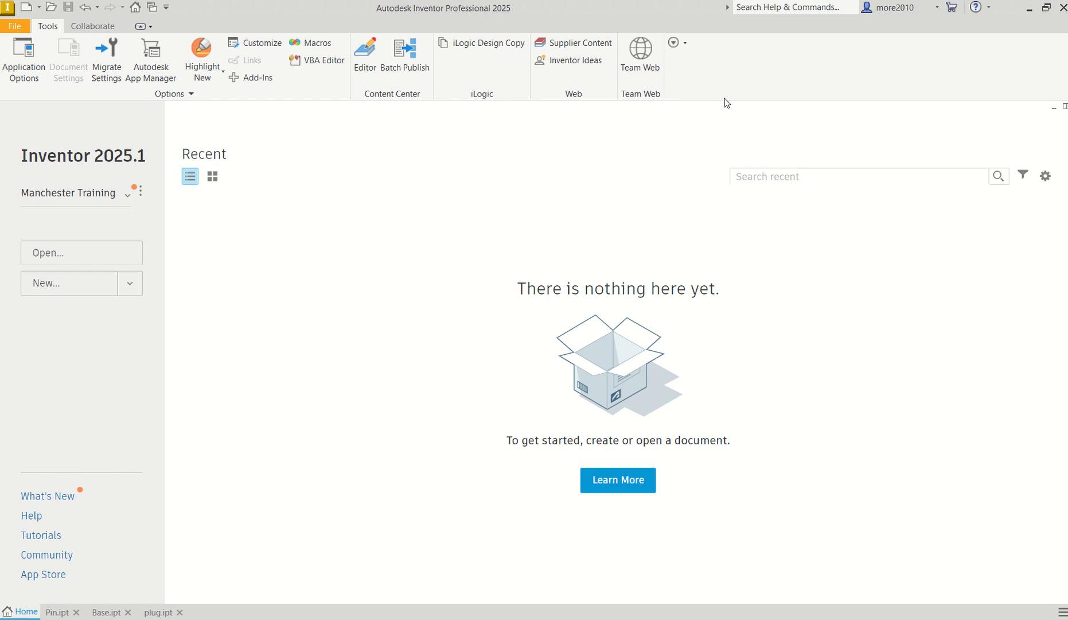
{"action": "mouse_move", "coordinate": [79, 297]}
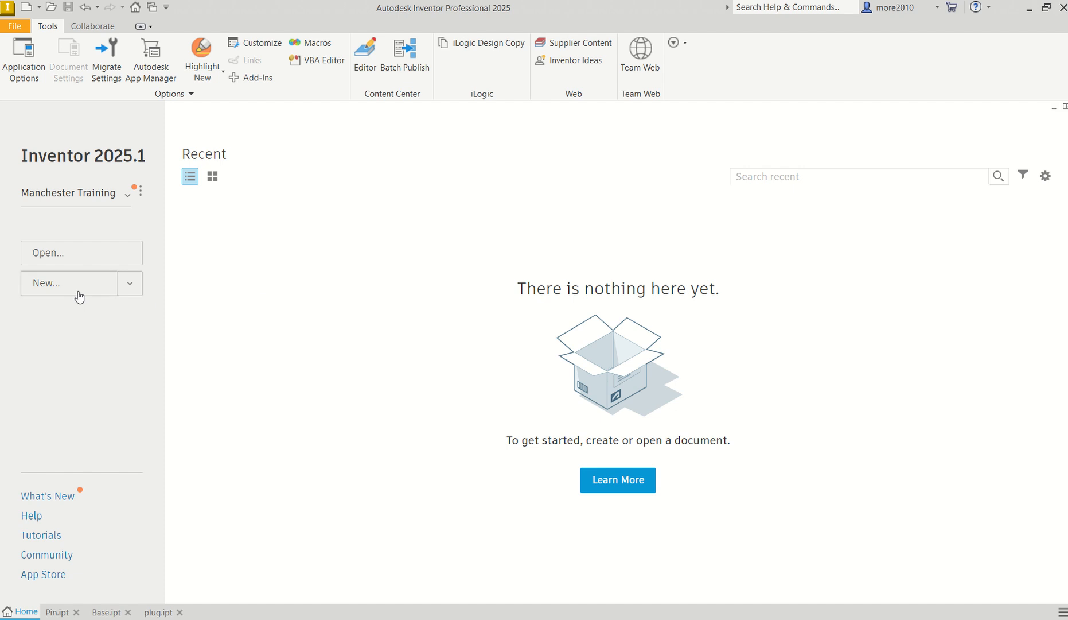
Create Assembly1 from the Metric Standard (mm).iam assembly template.
{"action": "left_click", "coordinate": [68, 283]}
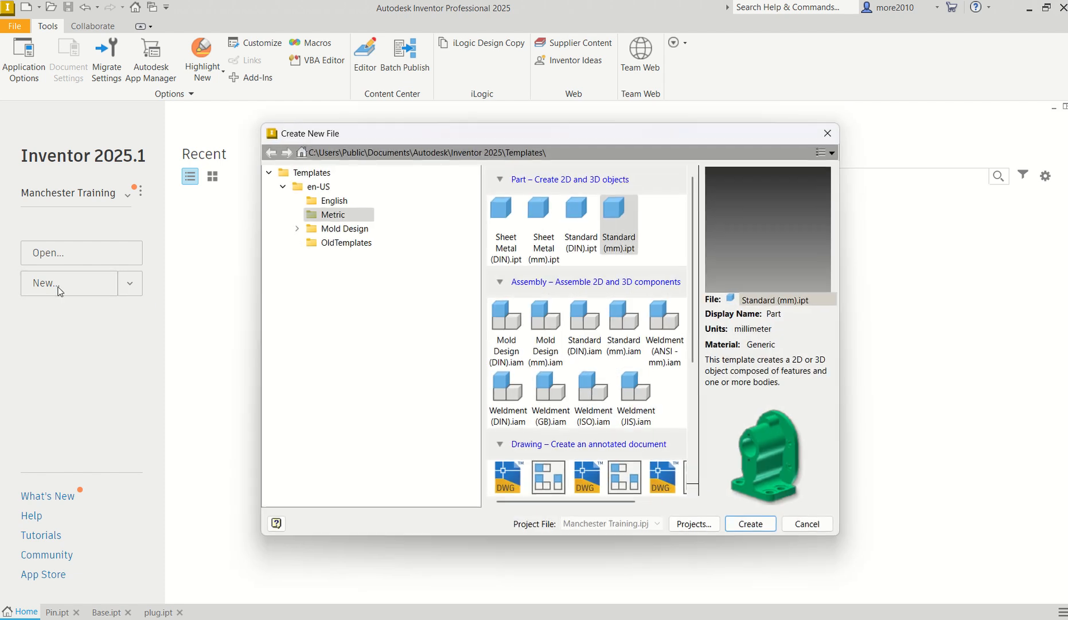
{"action": "left_click", "coordinate": [334, 214]}
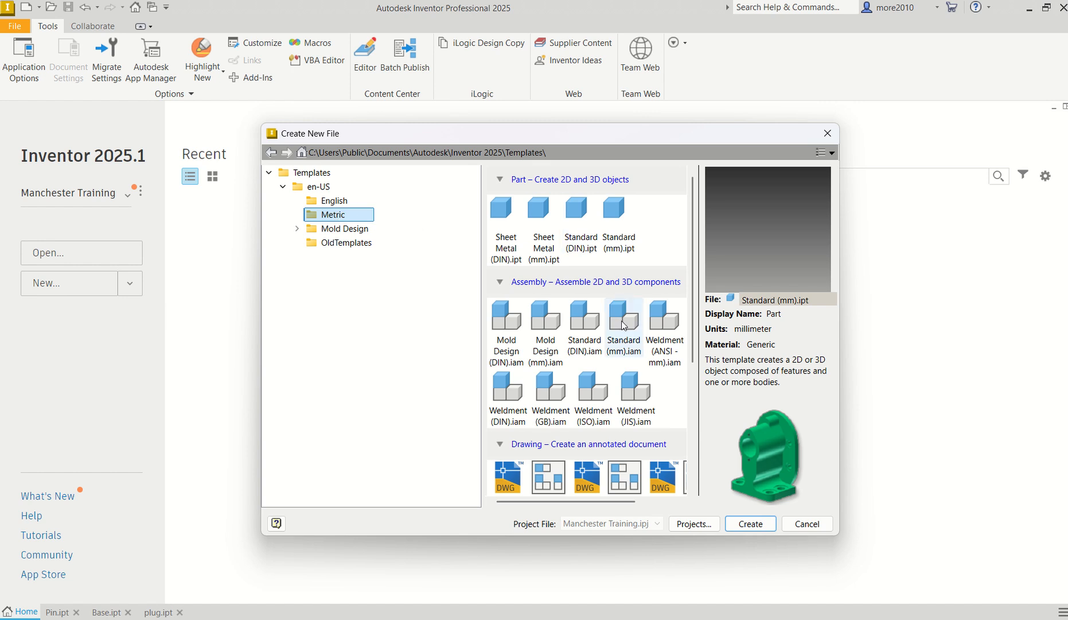
{"action": "mouse_move", "coordinate": [626, 361]}
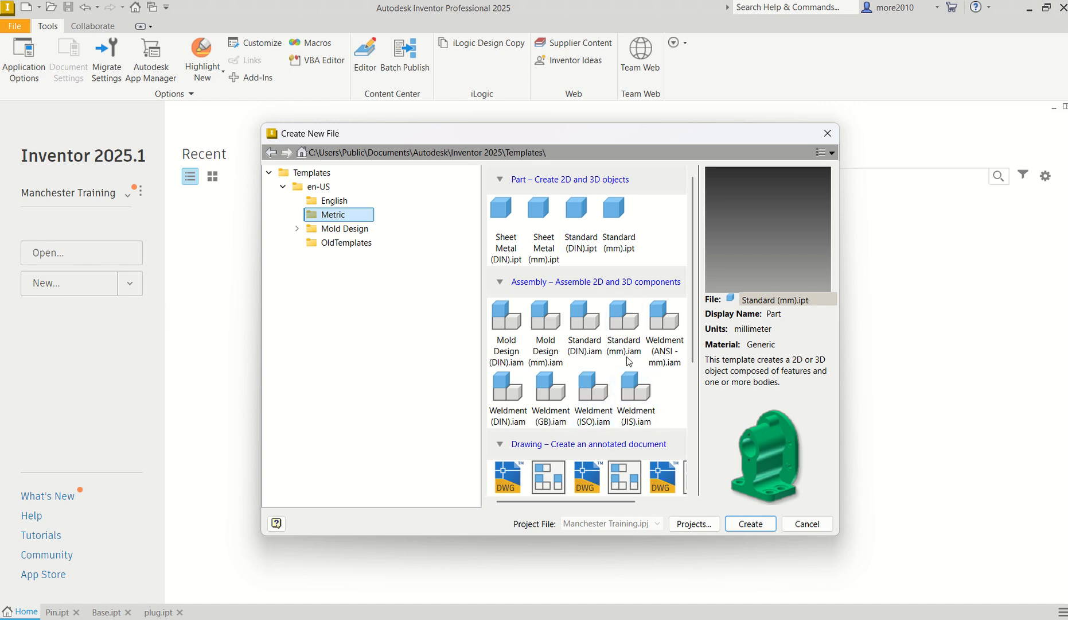
{"action": "mouse_move", "coordinate": [624, 319]}
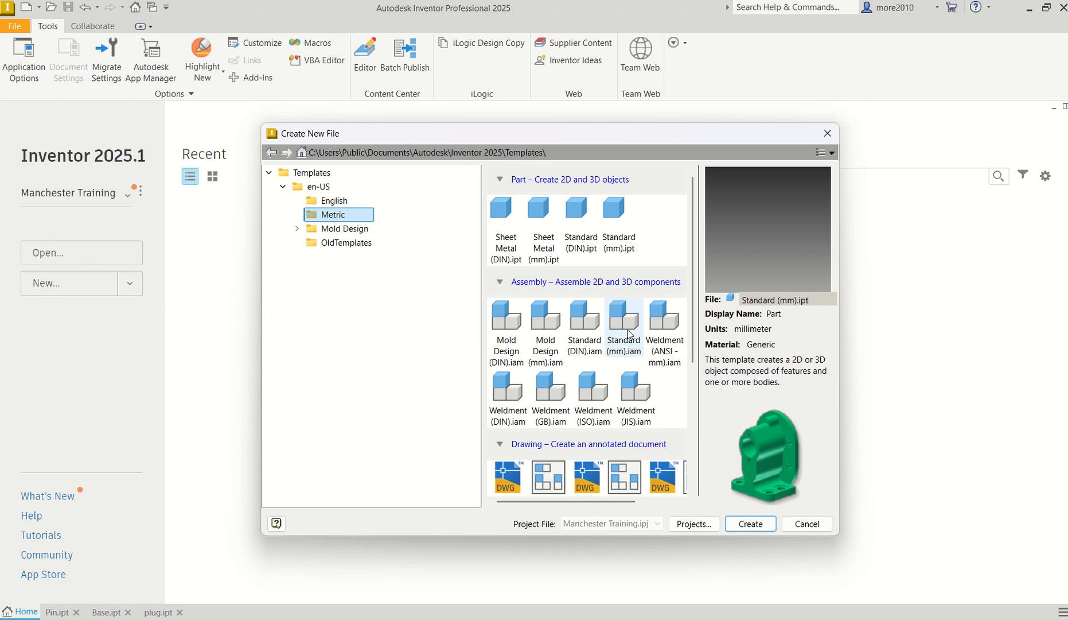
{"action": "left_click", "coordinate": [622, 322]}
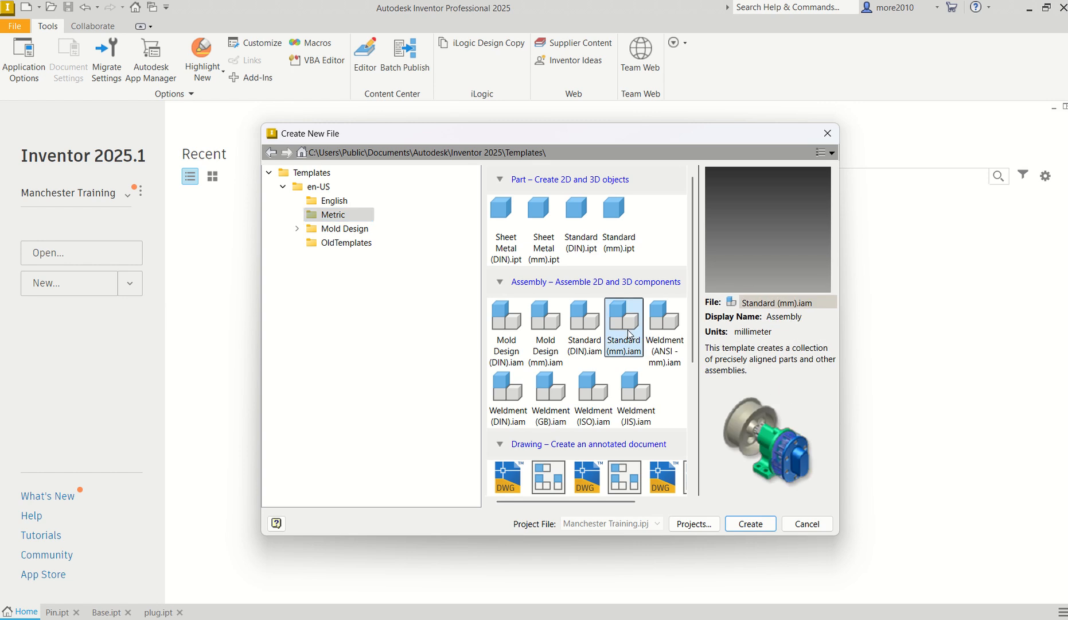
{"action": "mouse_move", "coordinate": [628, 334]}
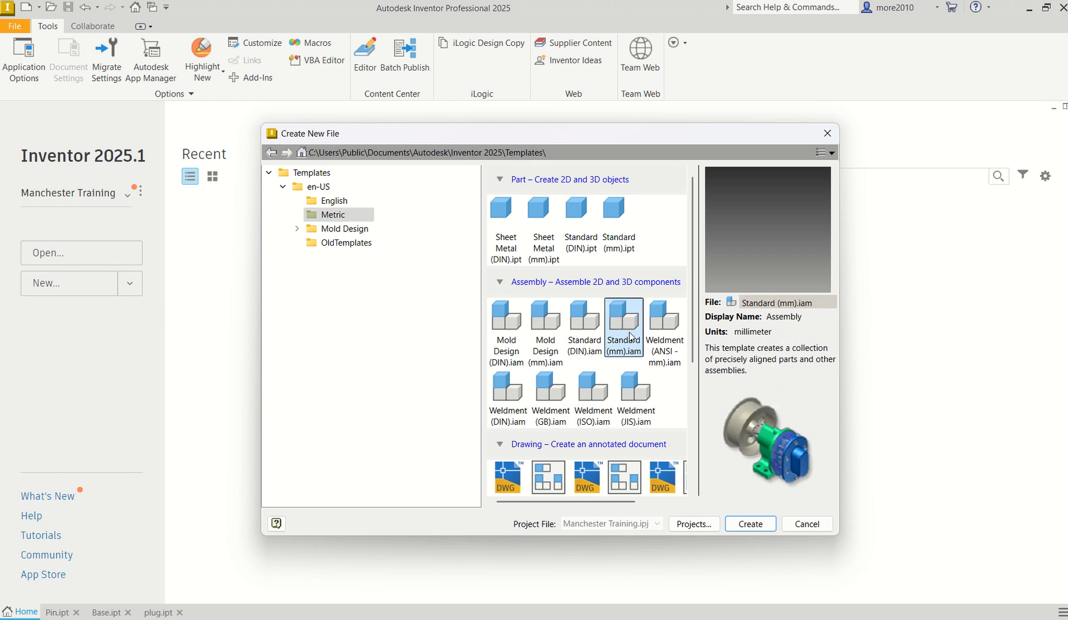
{"action": "mouse_move", "coordinate": [636, 359]}
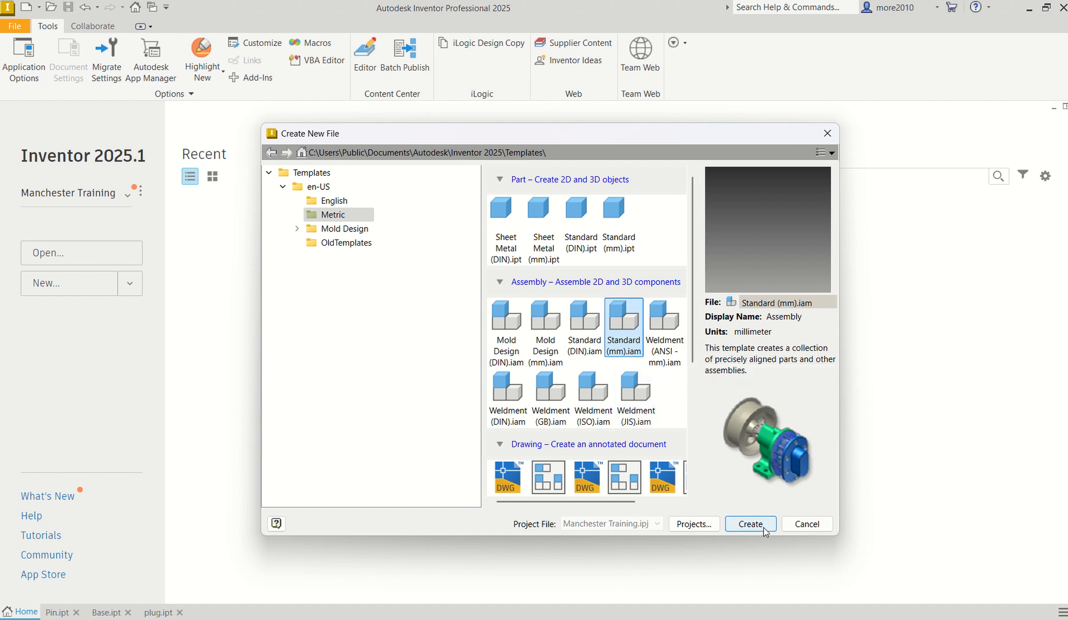
{"action": "left_click", "coordinate": [749, 524]}
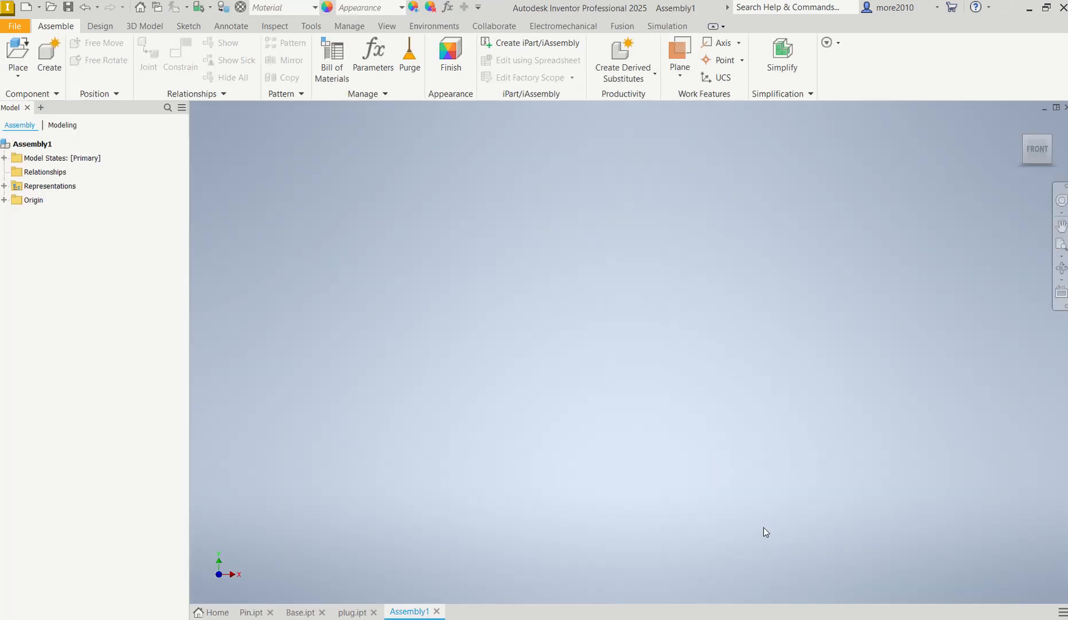
{"action": "mouse_move", "coordinate": [610, 253]}
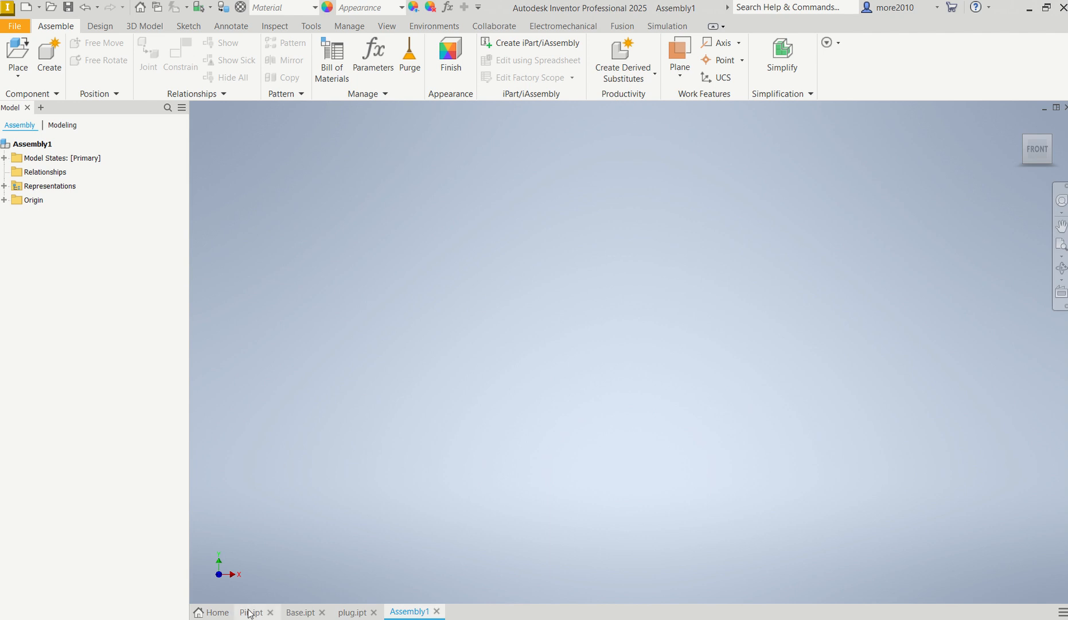
{"action": "mouse_move", "coordinate": [251, 612]}
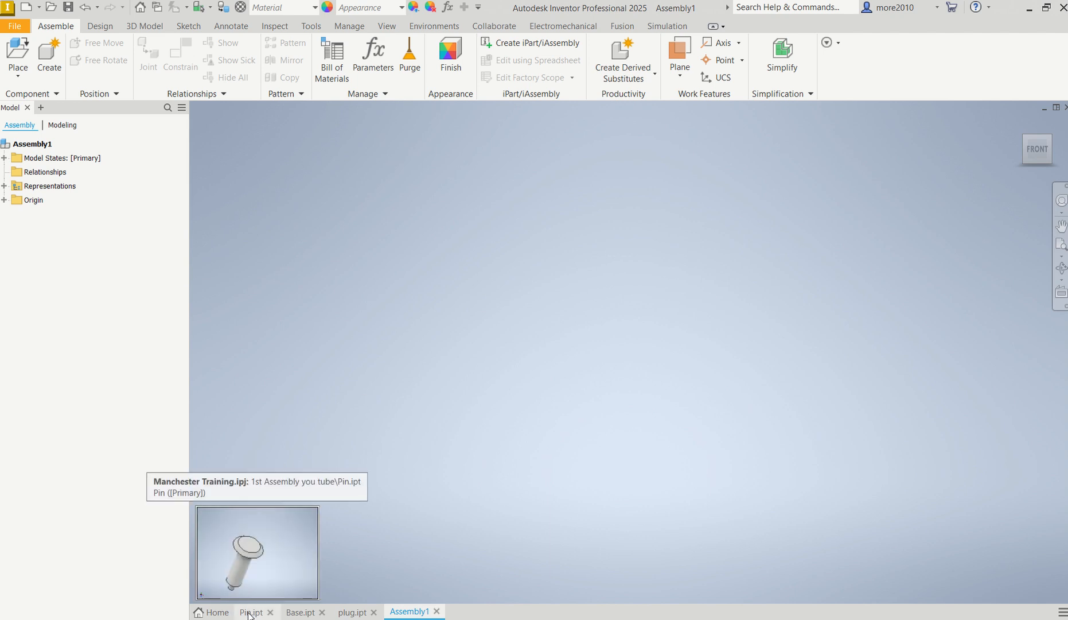
{"action": "left_click", "coordinate": [252, 612]}
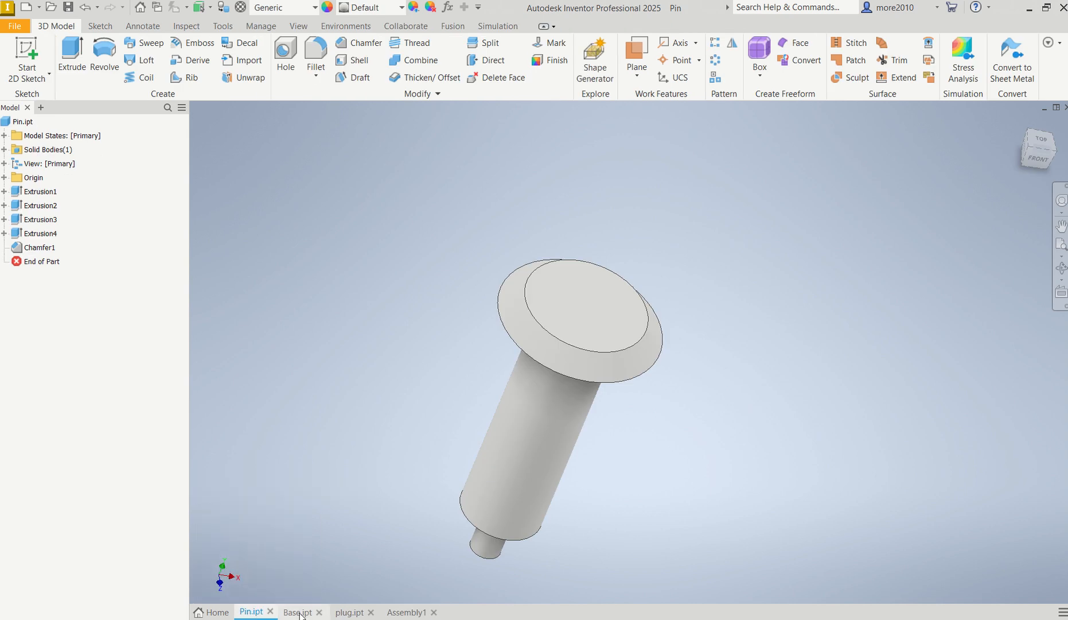
{"action": "left_click", "coordinate": [300, 611]}
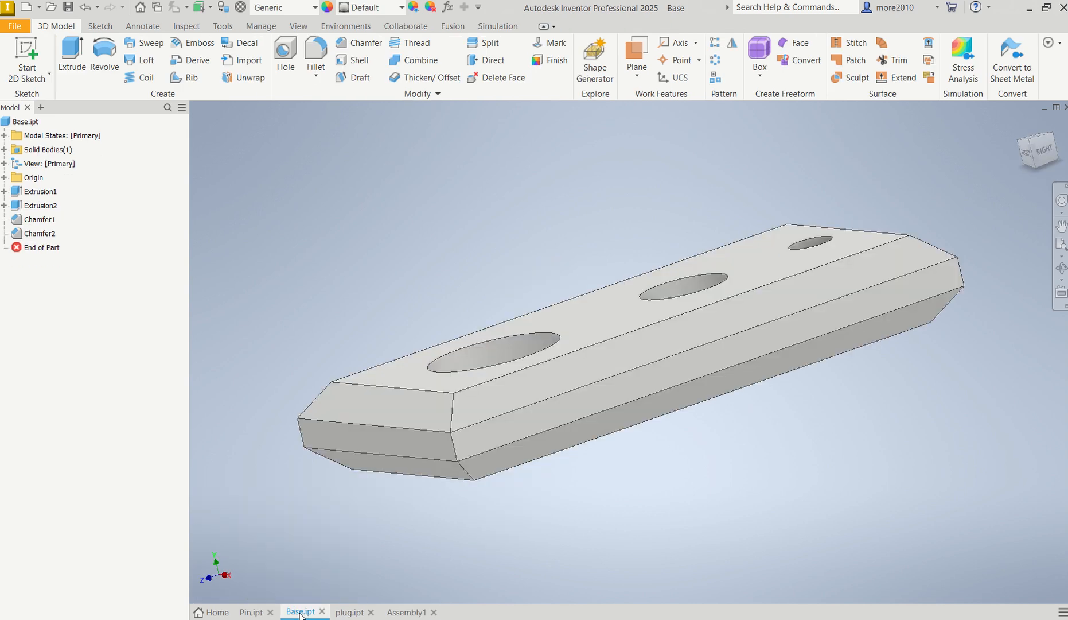
{"action": "mouse_move", "coordinate": [350, 611]}
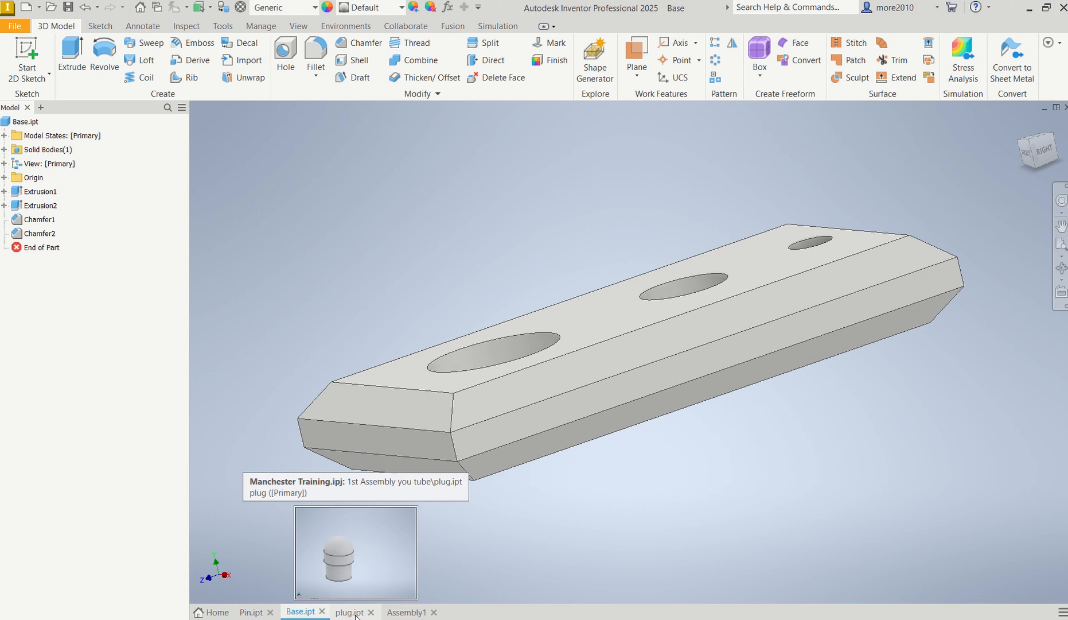
{"action": "left_click", "coordinate": [351, 611]}
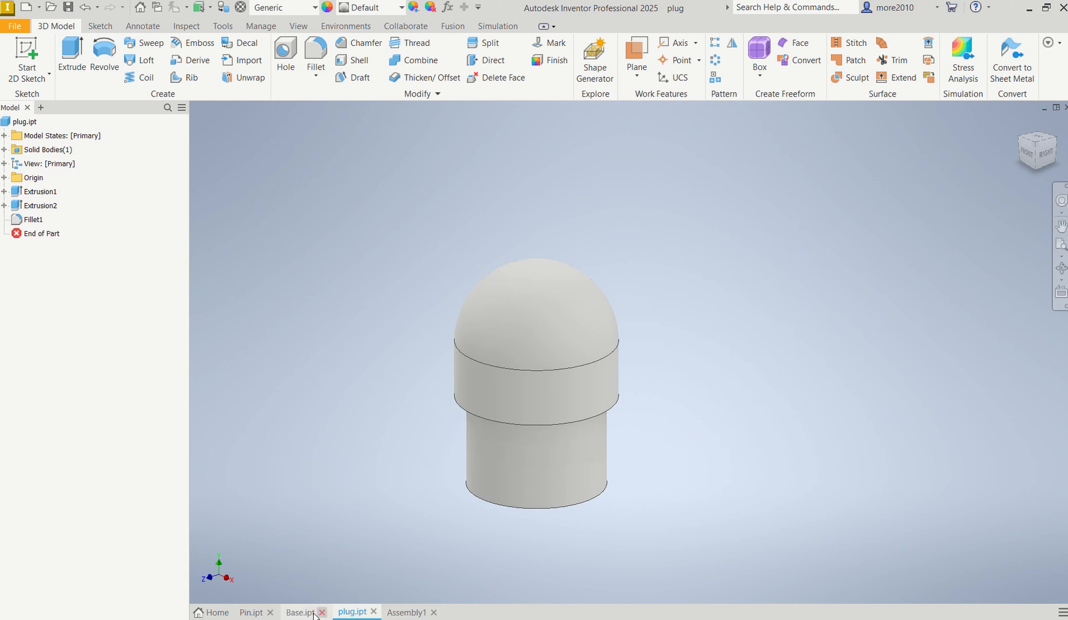
{"action": "left_click", "coordinate": [300, 612]}
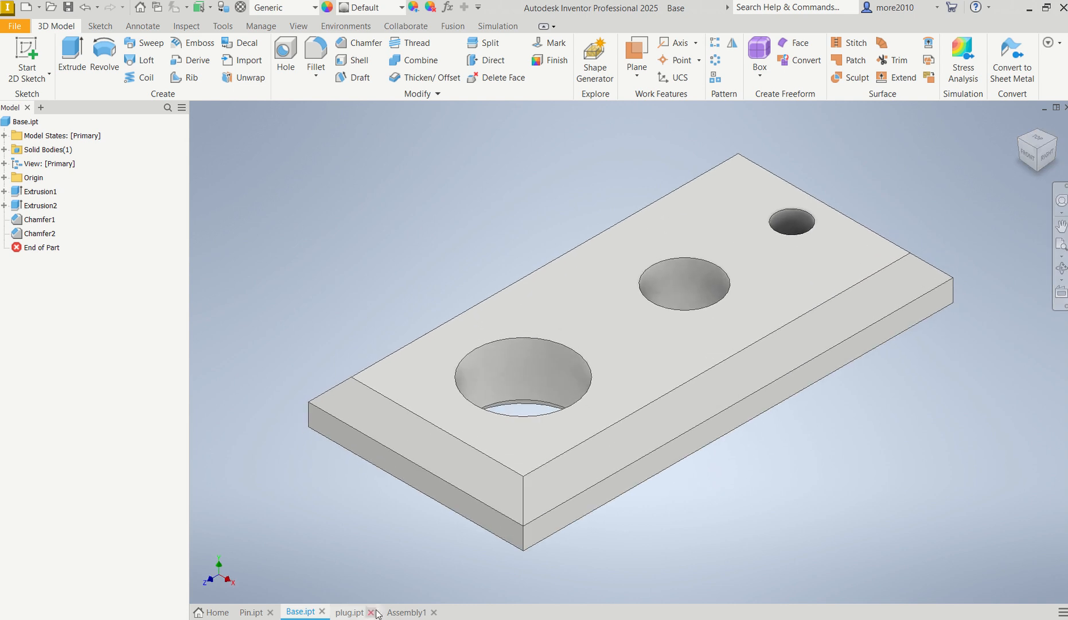
{"action": "left_click", "coordinate": [352, 611]}
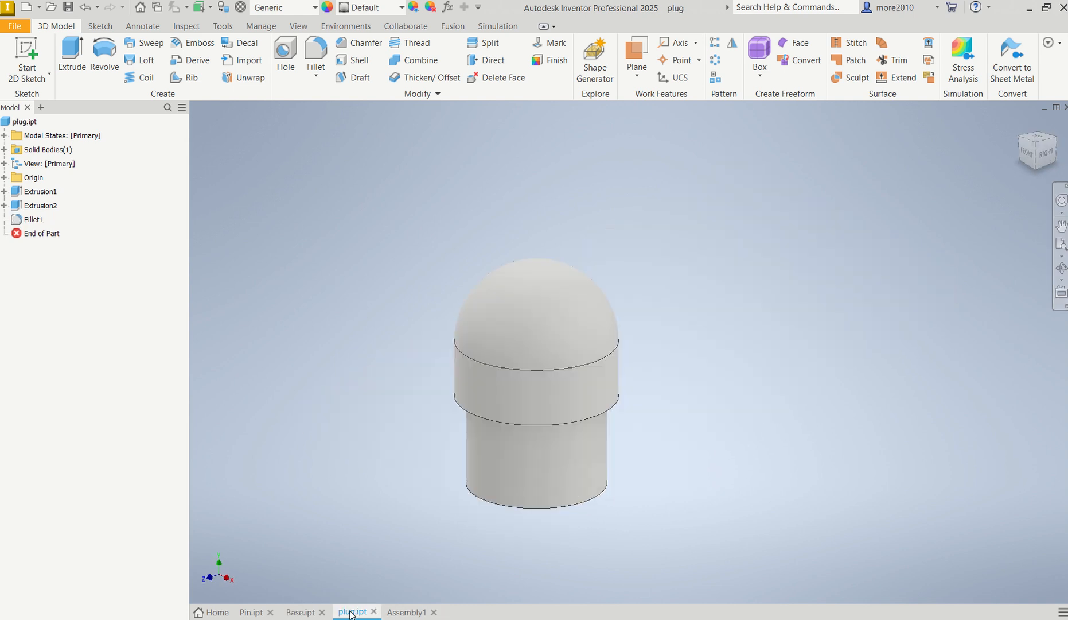
{"action": "left_click", "coordinate": [408, 612]}
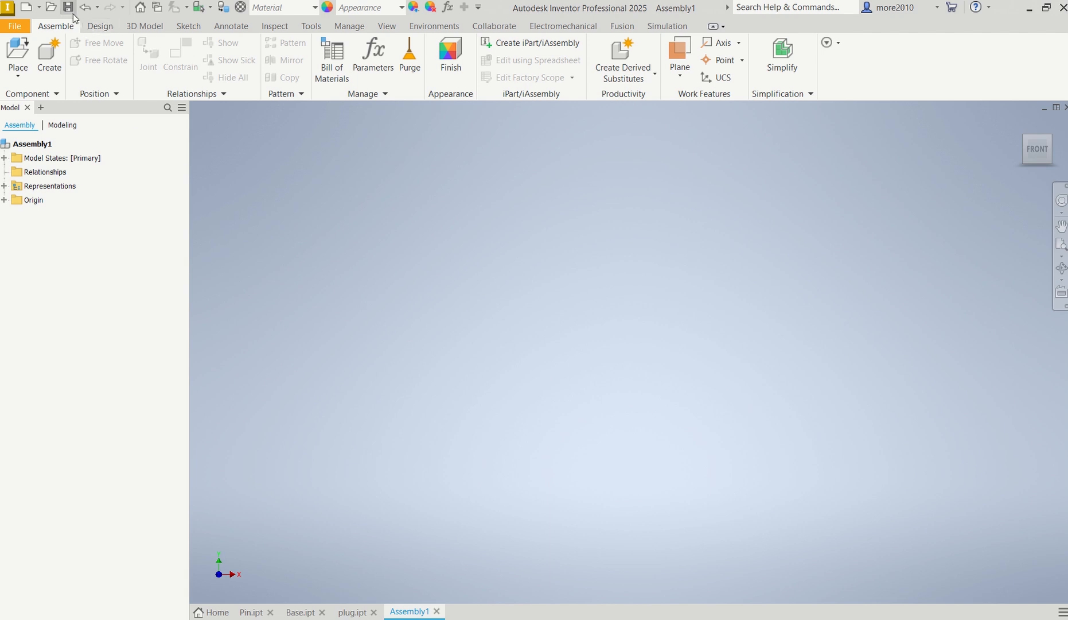
Save the empty assembly as 'Assembly trial.iam'.
{"action": "left_click", "coordinate": [67, 7]}
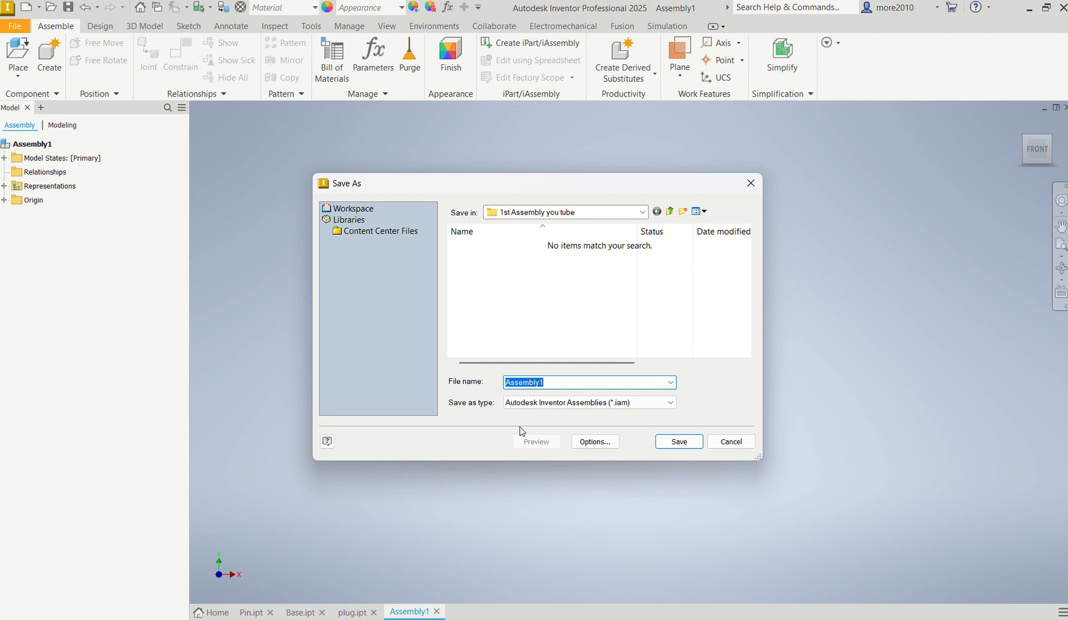
{"action": "left_click", "coordinate": [559, 381]}
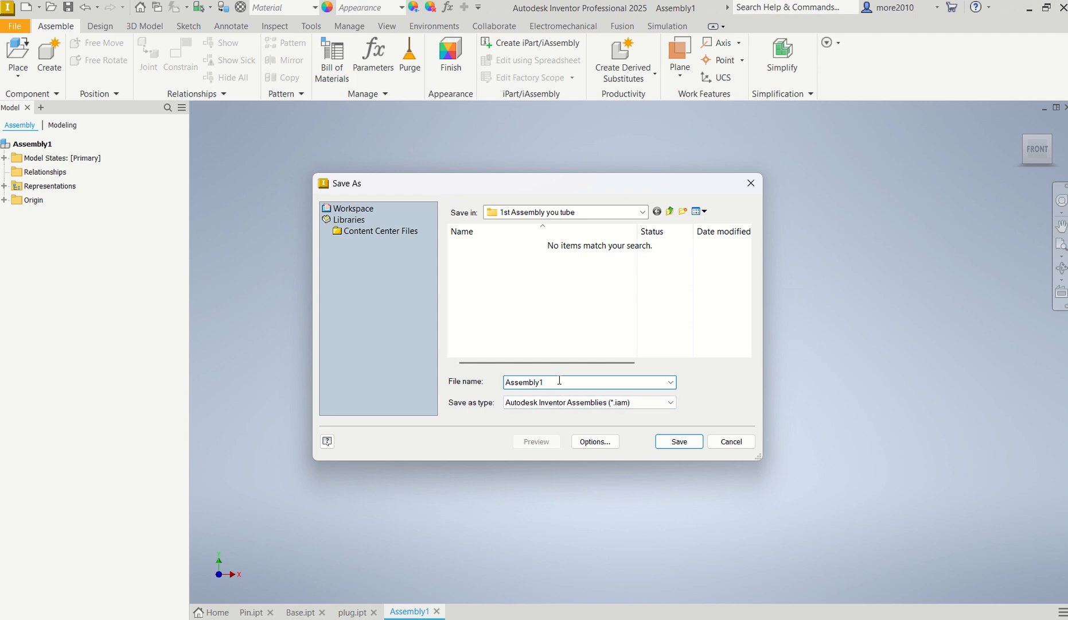
{"action": "key", "text": "Backspace"}
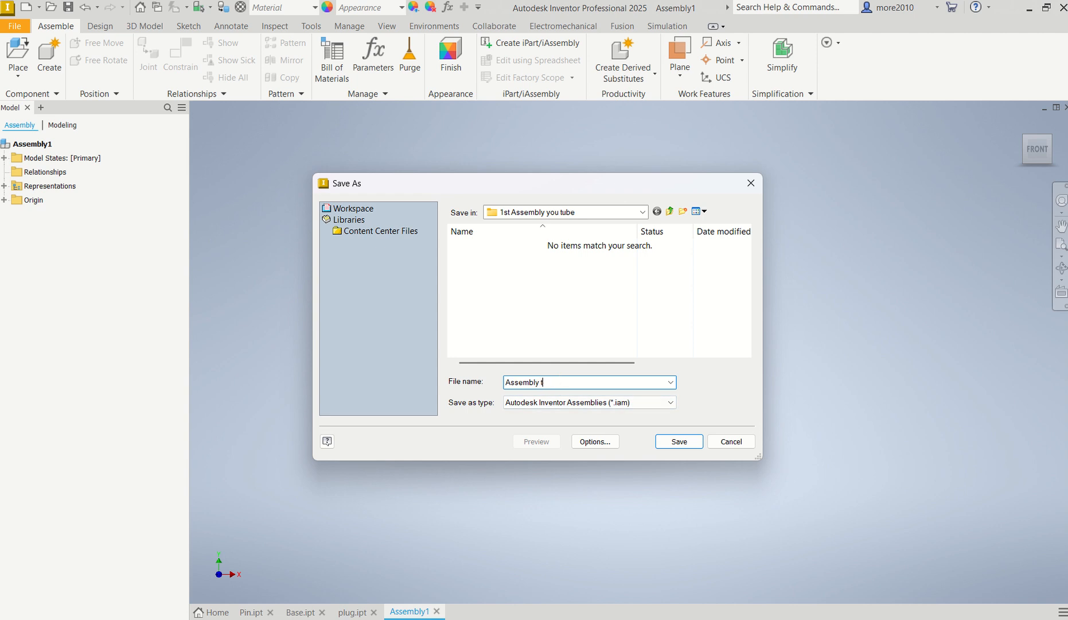
{"action": "type", "text": "trial"}
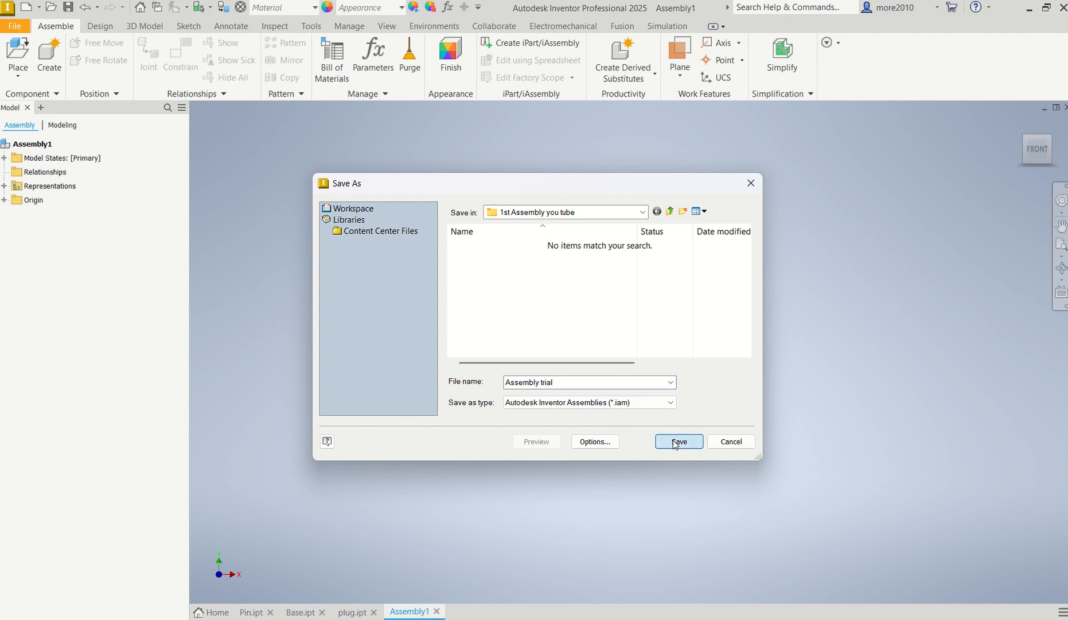
{"action": "left_click", "coordinate": [677, 441]}
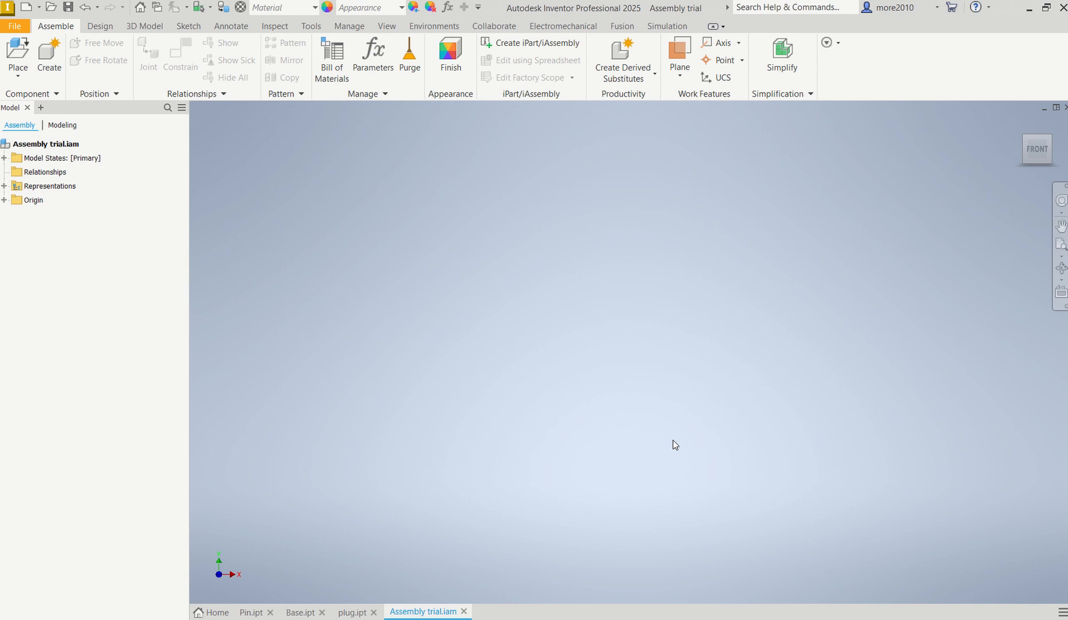
{"action": "mouse_move", "coordinate": [471, 316]}
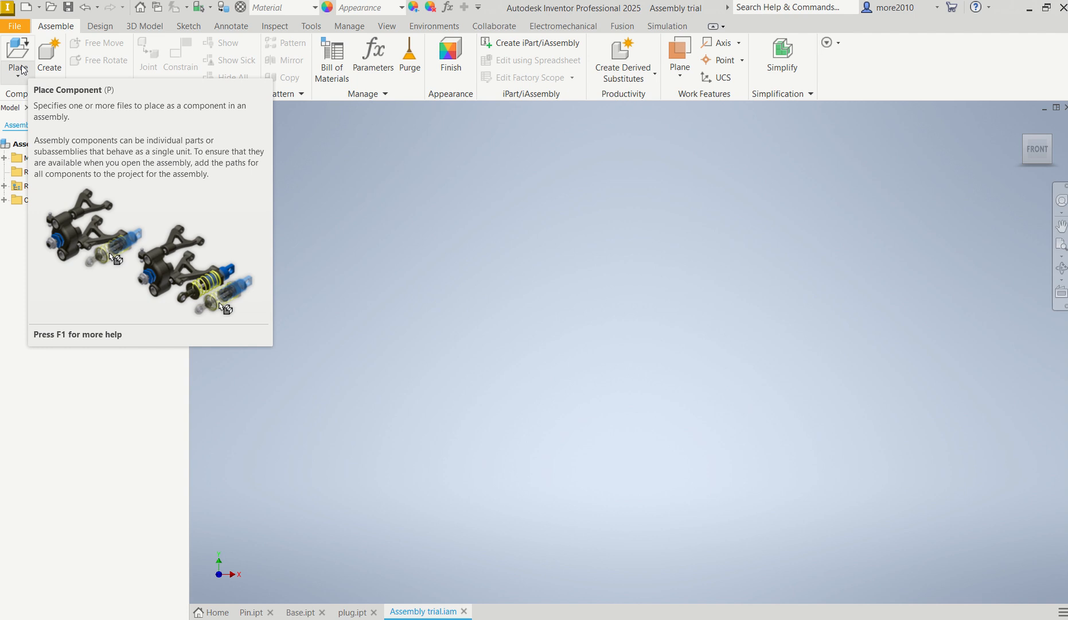
Load the Base part from Documents > '1st Assembly you tube' for placement.
{"action": "left_click", "coordinate": [19, 55]}
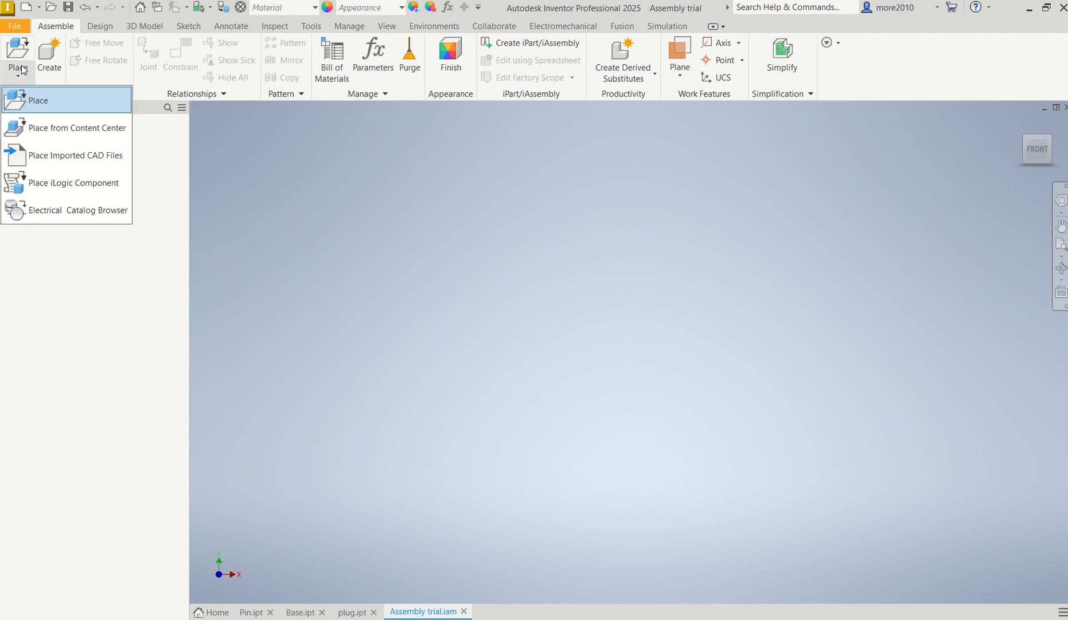
{"action": "mouse_move", "coordinate": [39, 101]}
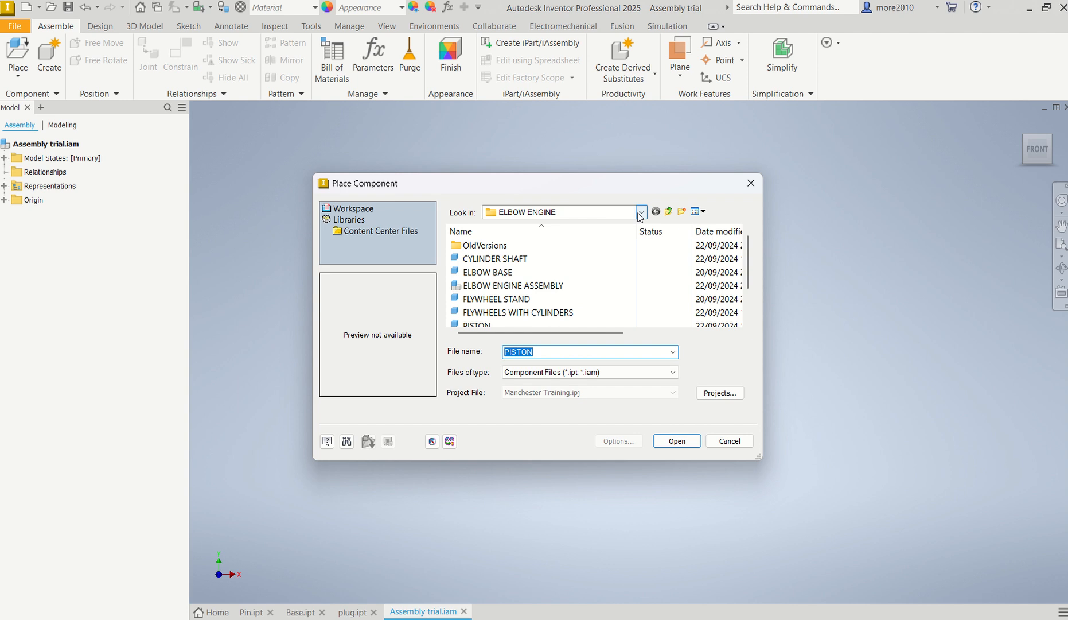
{"action": "left_click", "coordinate": [639, 213]}
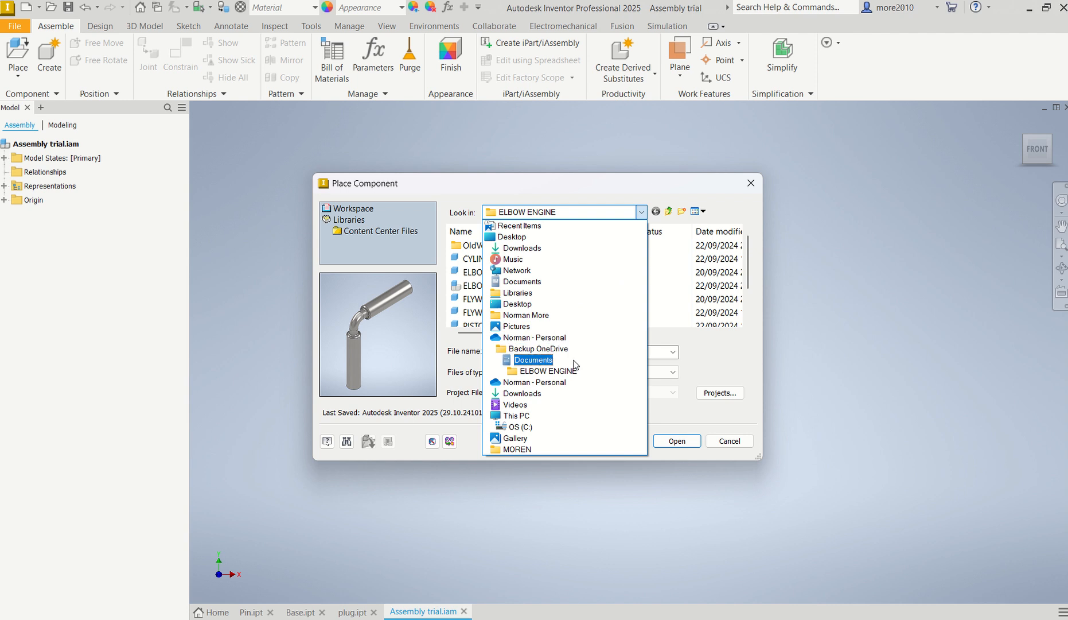
{"action": "left_click", "coordinate": [533, 360]}
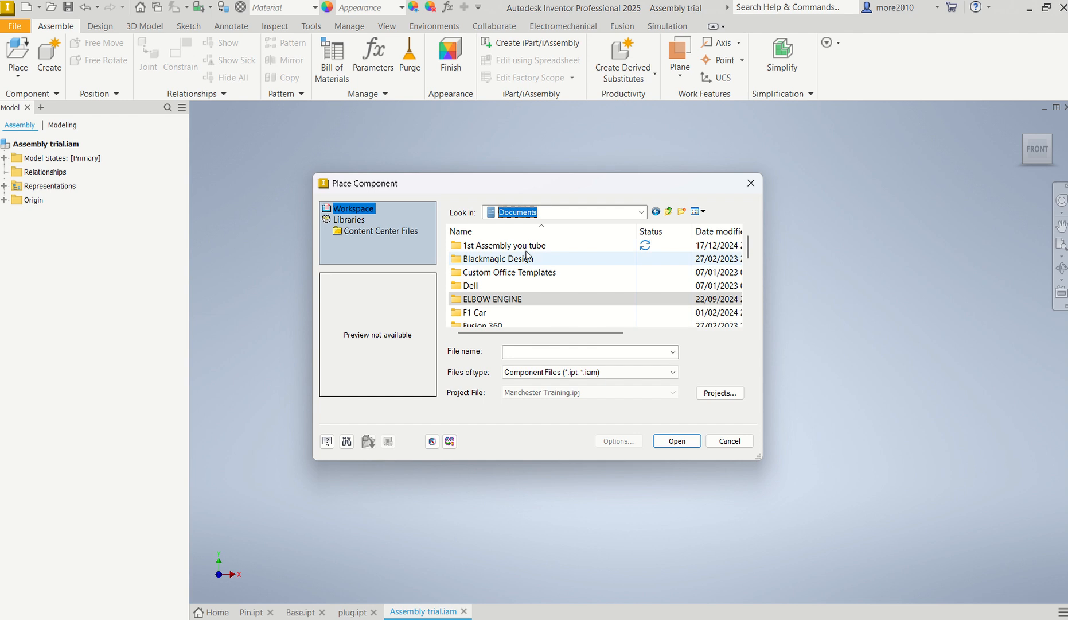
{"action": "double_click", "coordinate": [505, 246]}
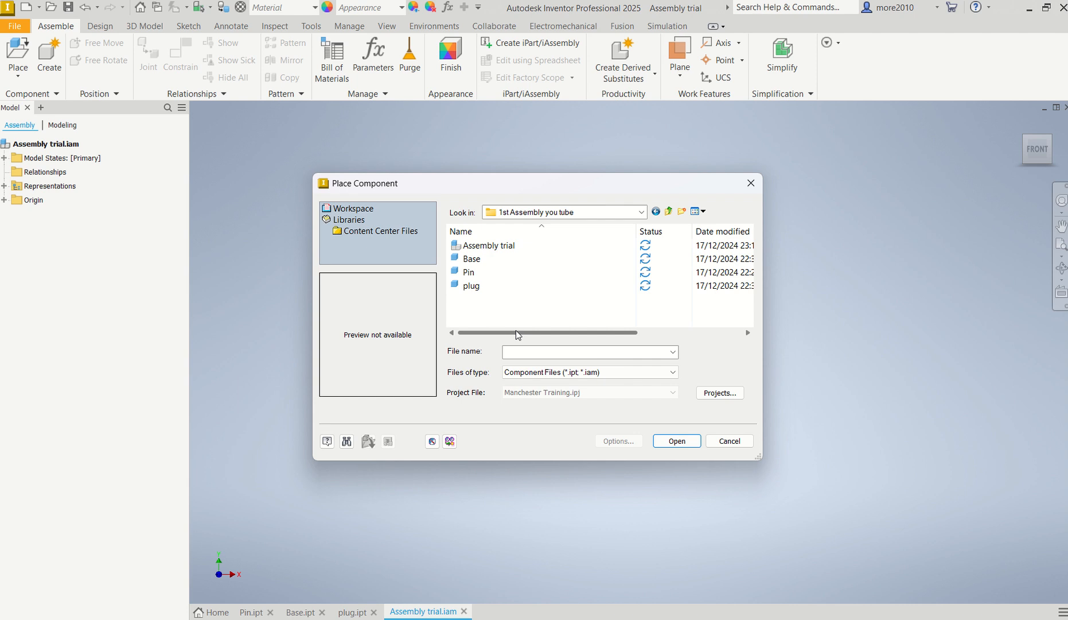
{"action": "mouse_move", "coordinate": [472, 259]}
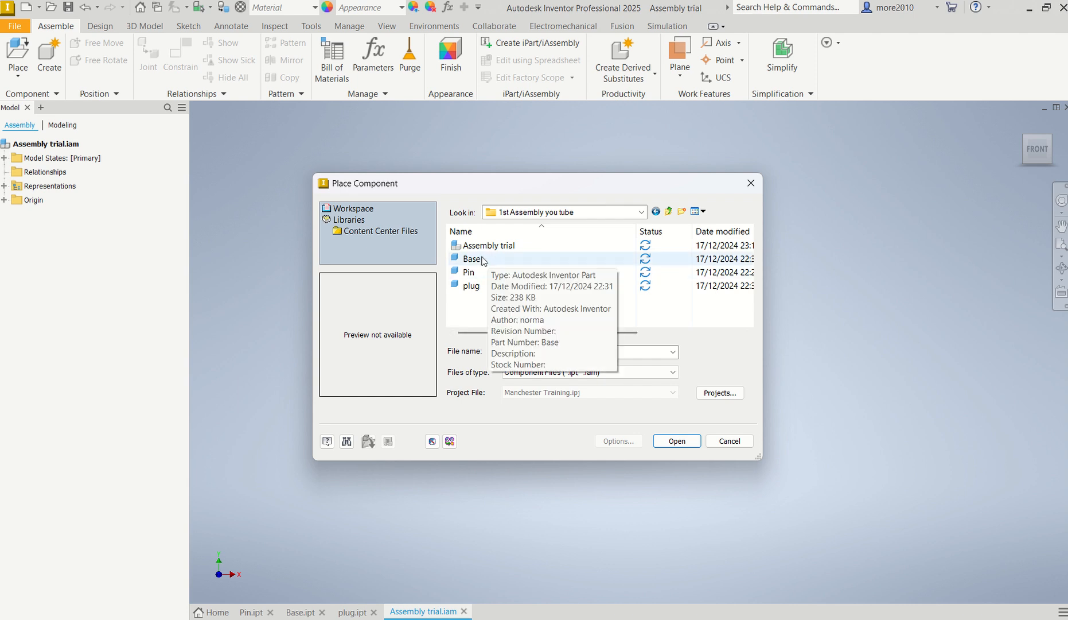
{"action": "left_click", "coordinate": [473, 258]}
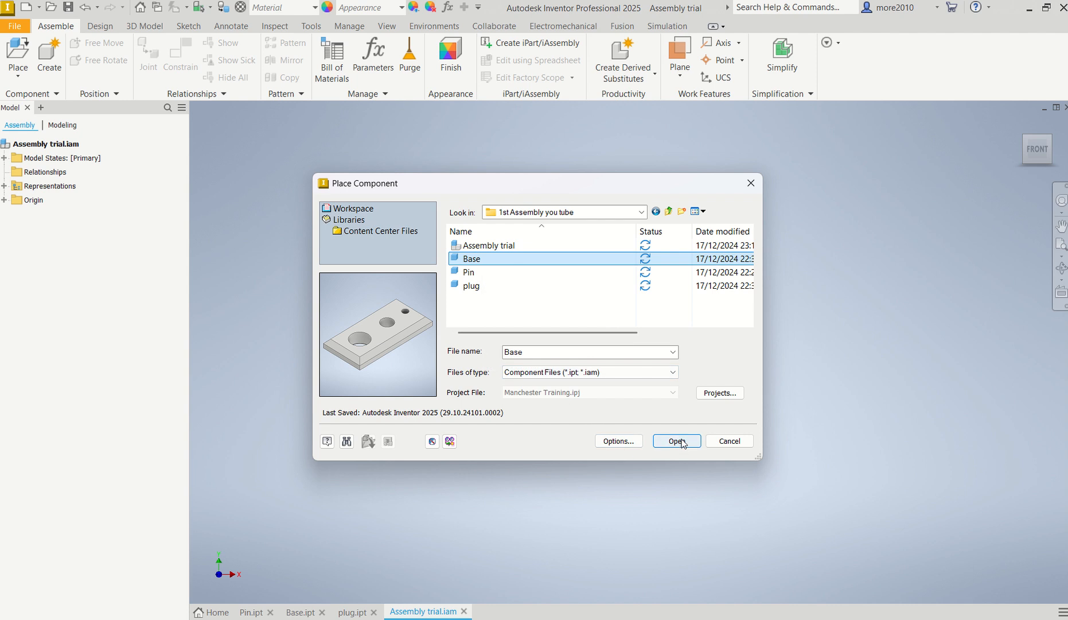
{"action": "left_click", "coordinate": [675, 440]}
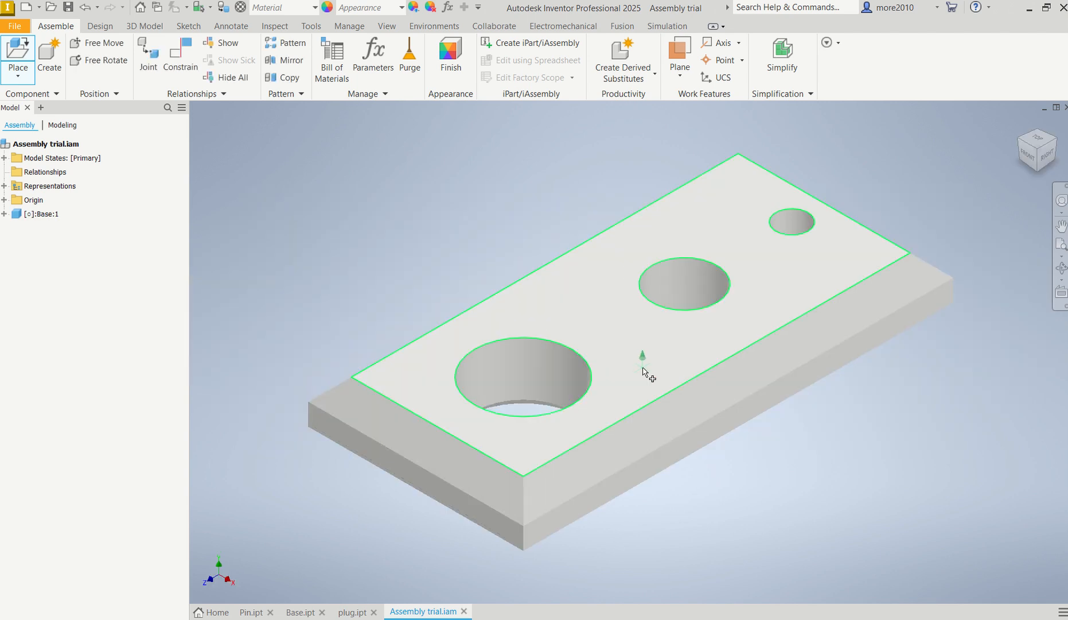
Drop Base:1 into the graphics window and set it as Grounded.
{"action": "left_click", "coordinate": [42, 214]}
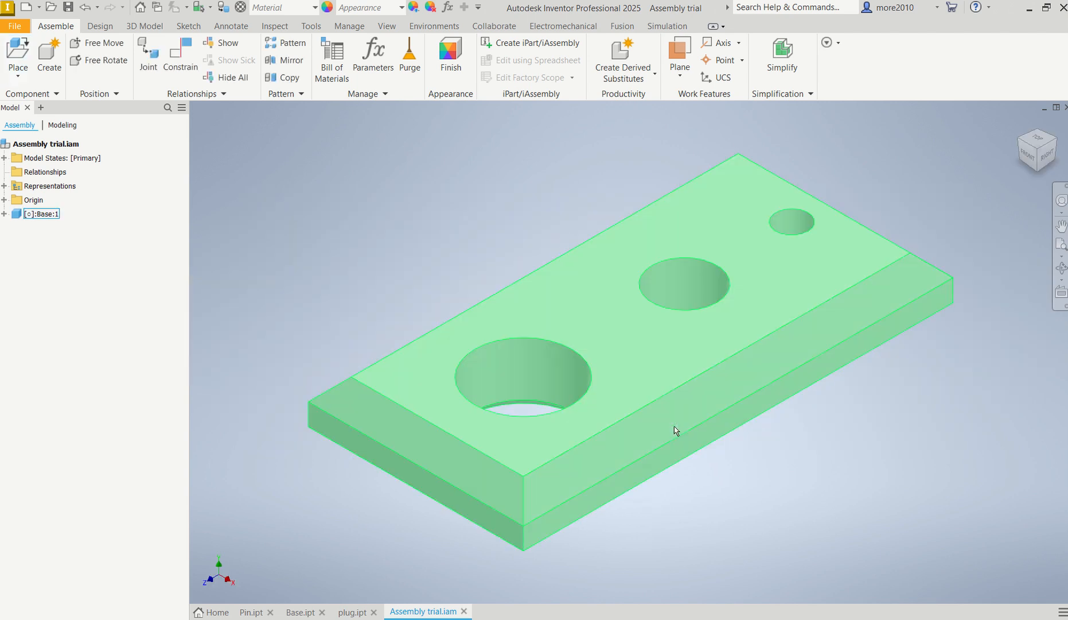
{"action": "left_click", "coordinate": [854, 472]}
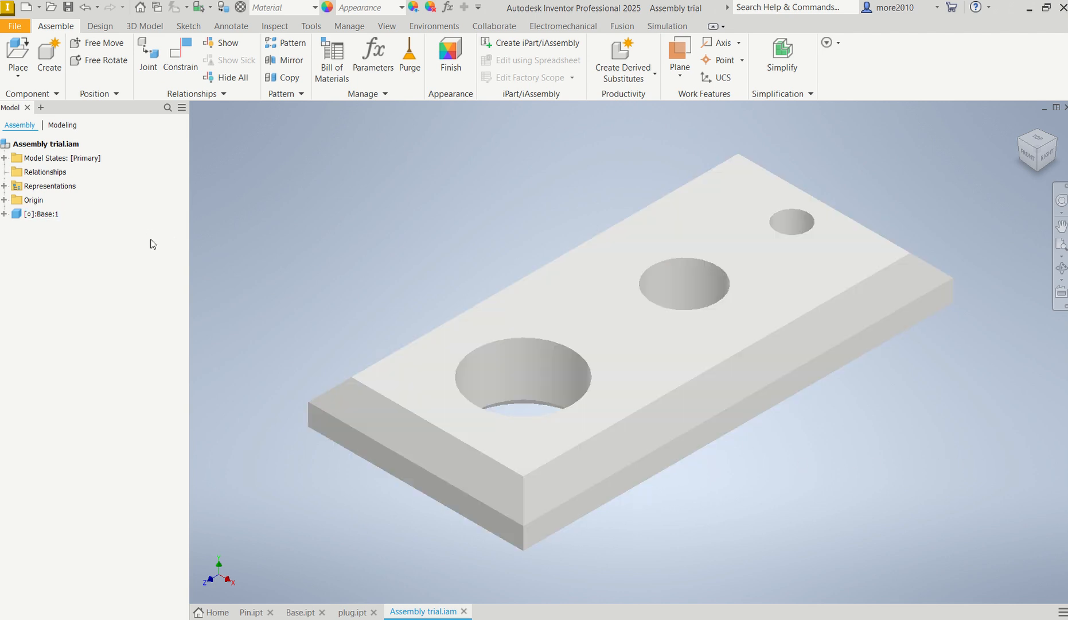
{"action": "right_click", "coordinate": [44, 213]}
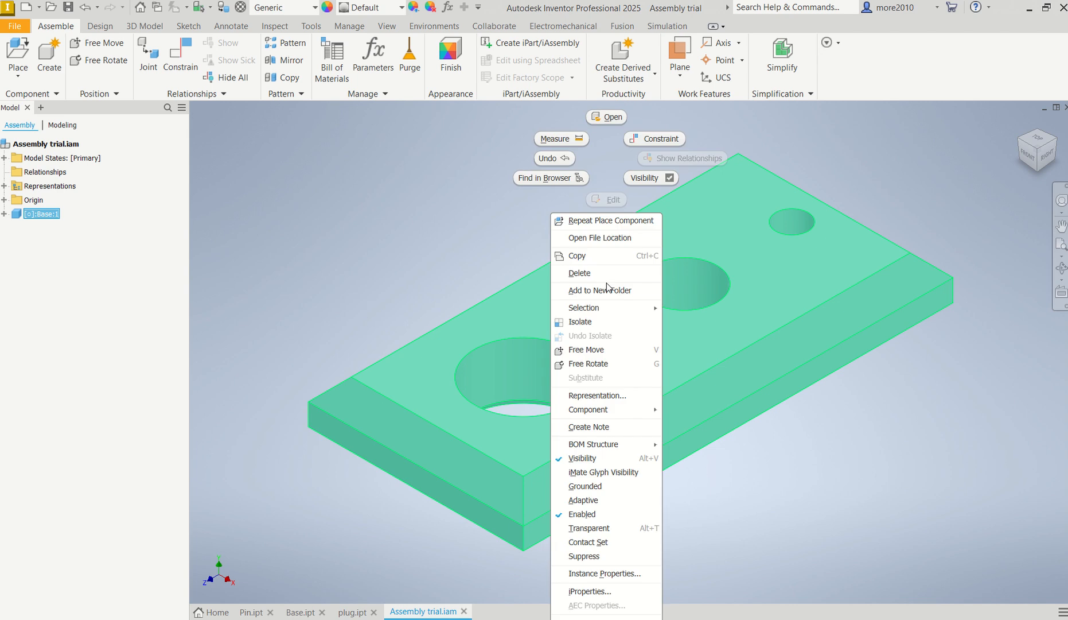
{"action": "mouse_move", "coordinate": [756, 344]}
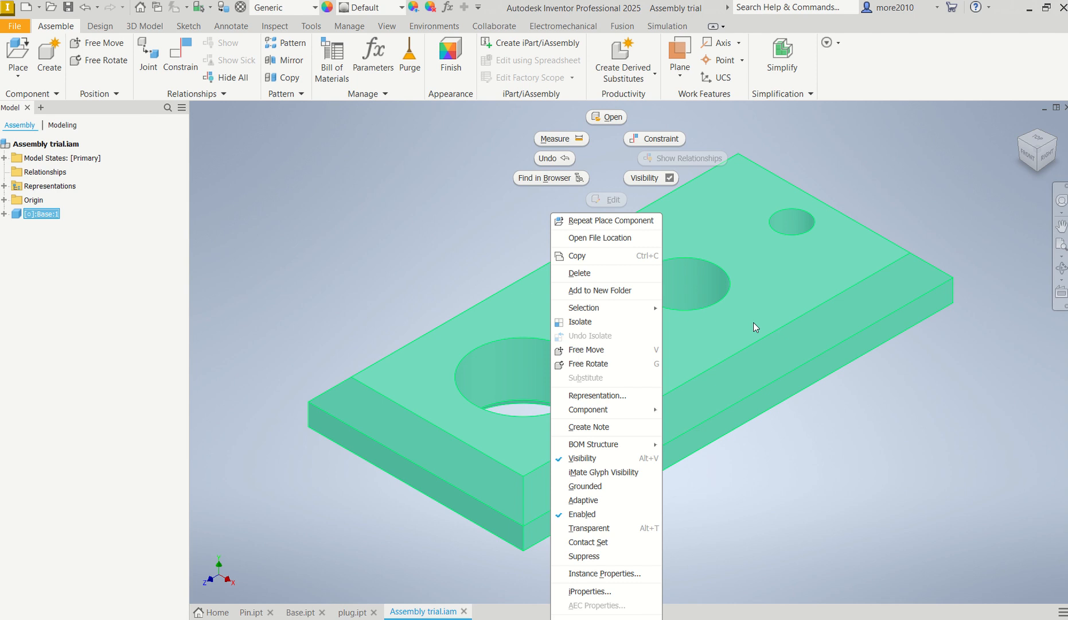
{"action": "mouse_move", "coordinate": [605, 500]}
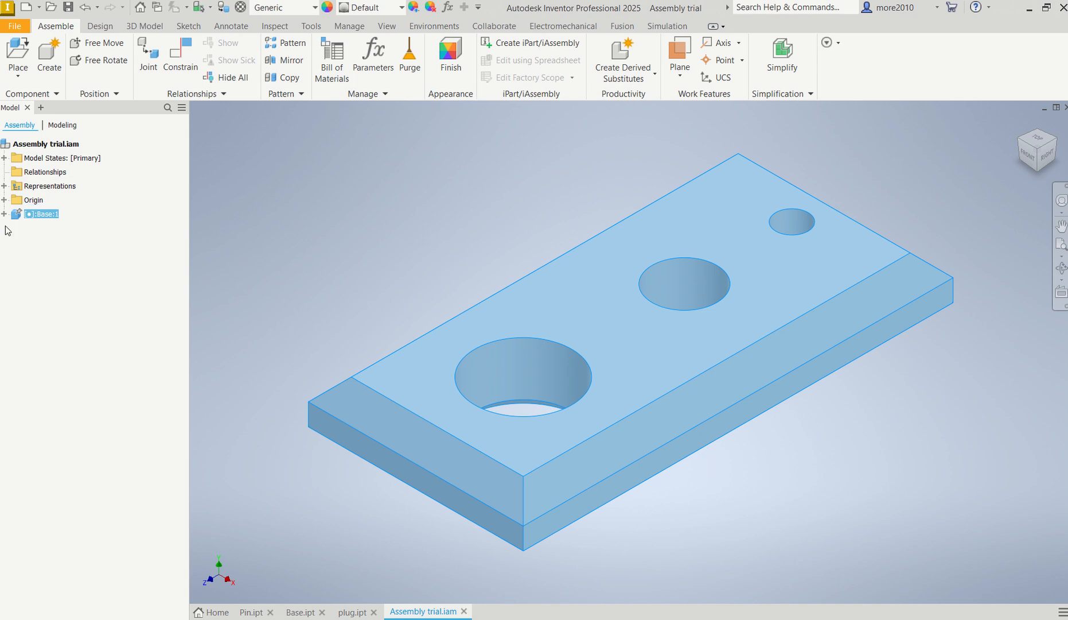
{"action": "left_click", "coordinate": [45, 214]}
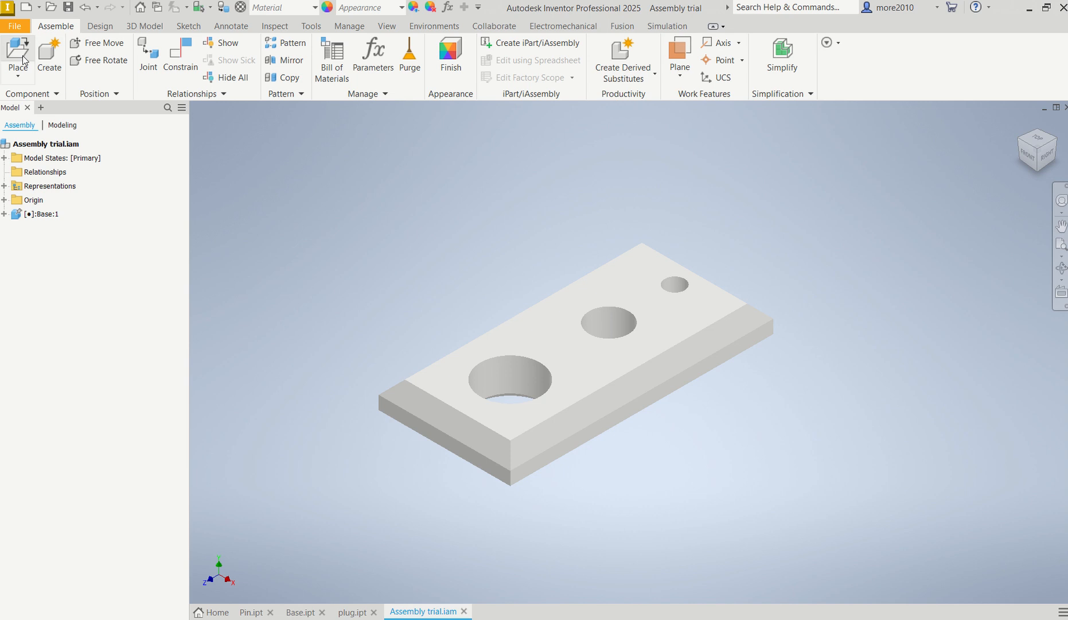
Place the Pin part into the assembly as Pin:1.
{"action": "left_click", "coordinate": [17, 55]}
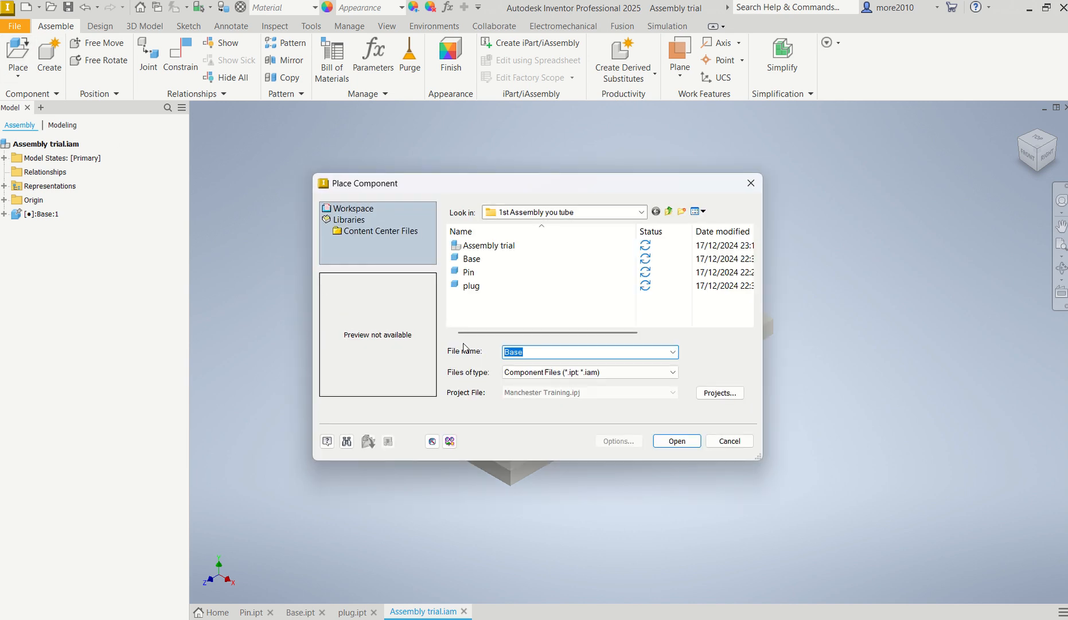
{"action": "left_click", "coordinate": [469, 272]}
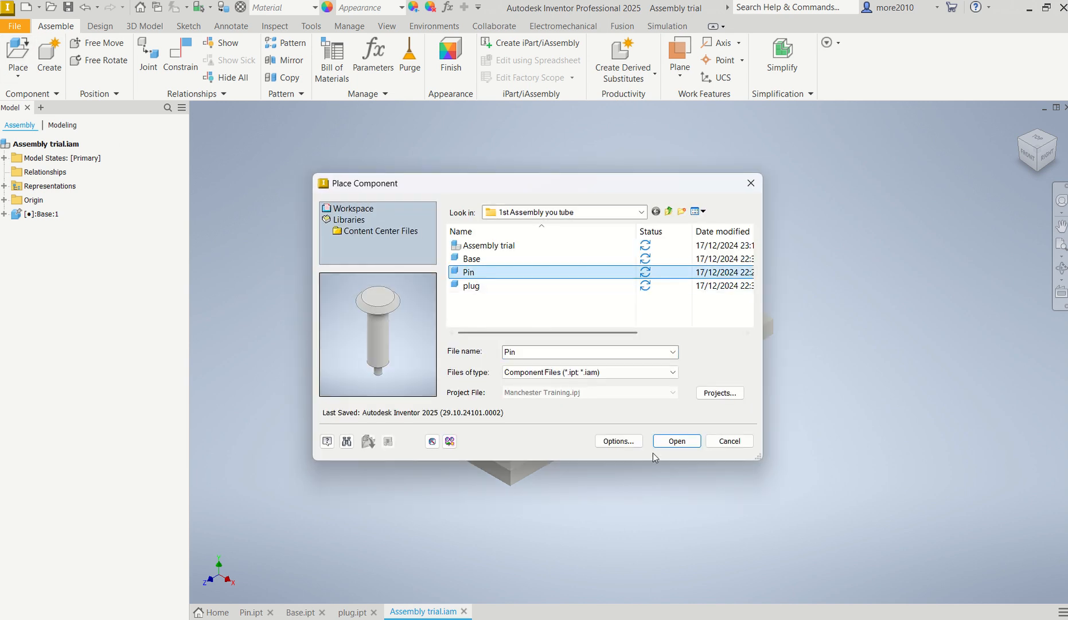
{"action": "left_click", "coordinate": [675, 440]}
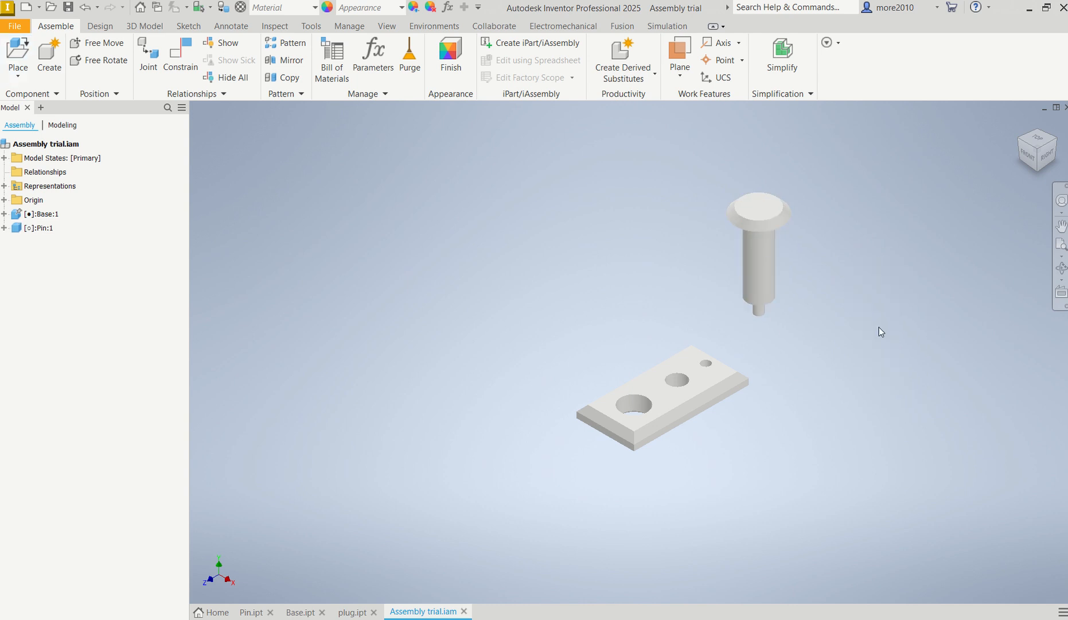
Place the plug part into the assembly as plug:1.
{"action": "left_click", "coordinate": [17, 55]}
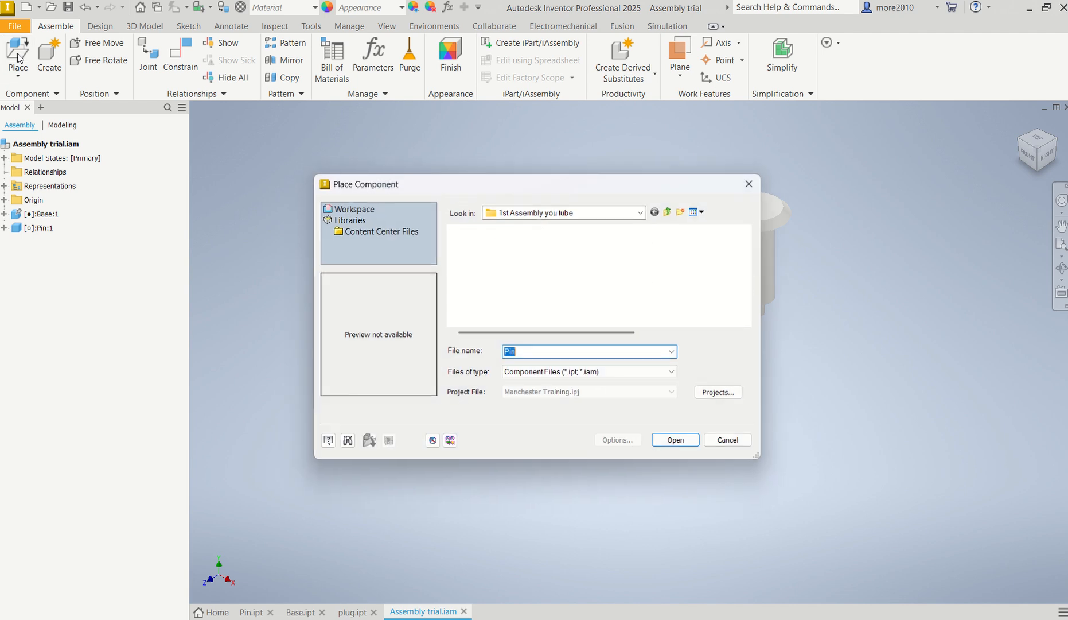
{"action": "left_click", "coordinate": [485, 285]}
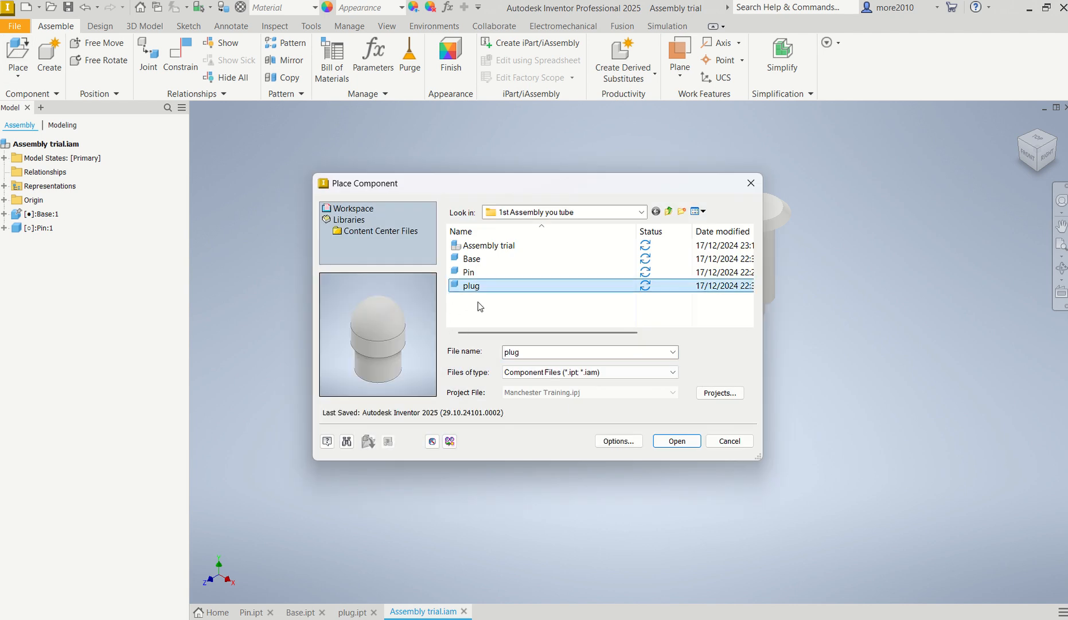
{"action": "left_click", "coordinate": [676, 440]}
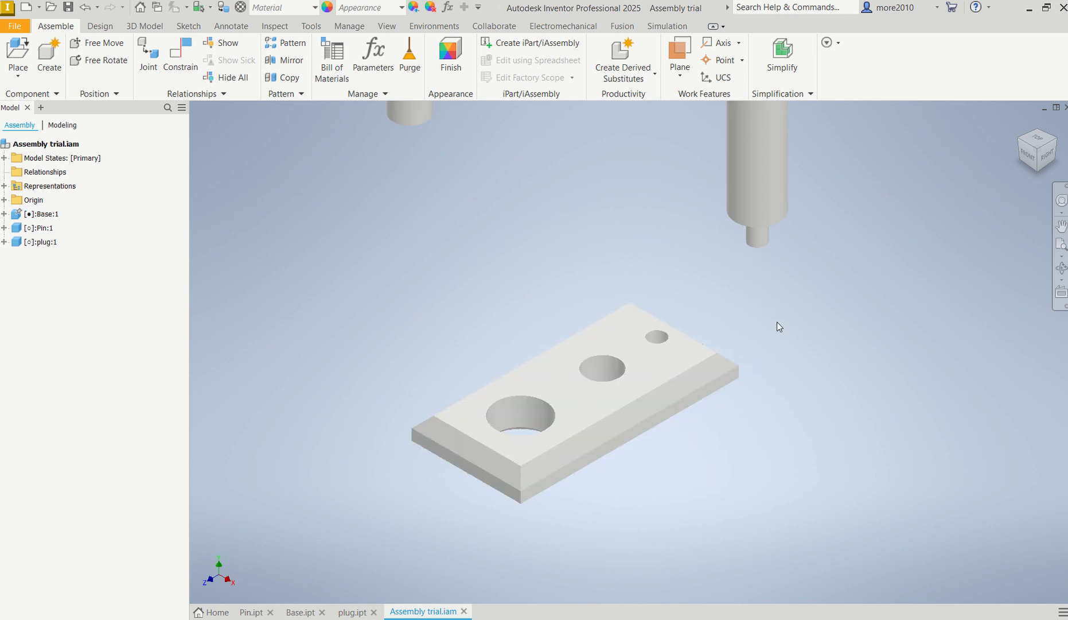
{"action": "mouse_move", "coordinate": [580, 262]}
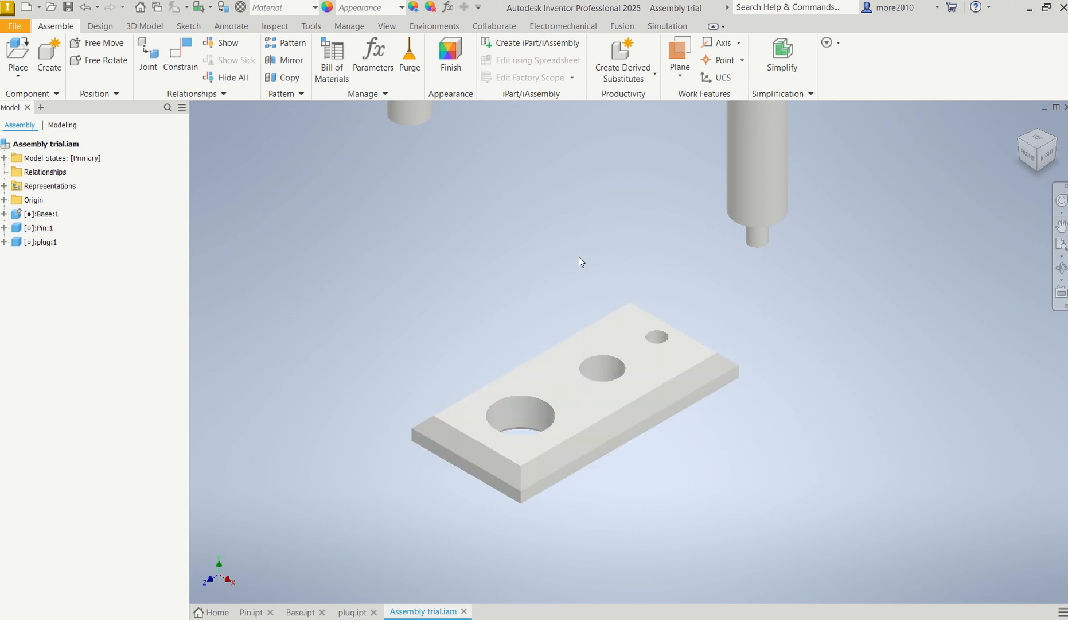
{"action": "mouse_move", "coordinate": [776, 373]}
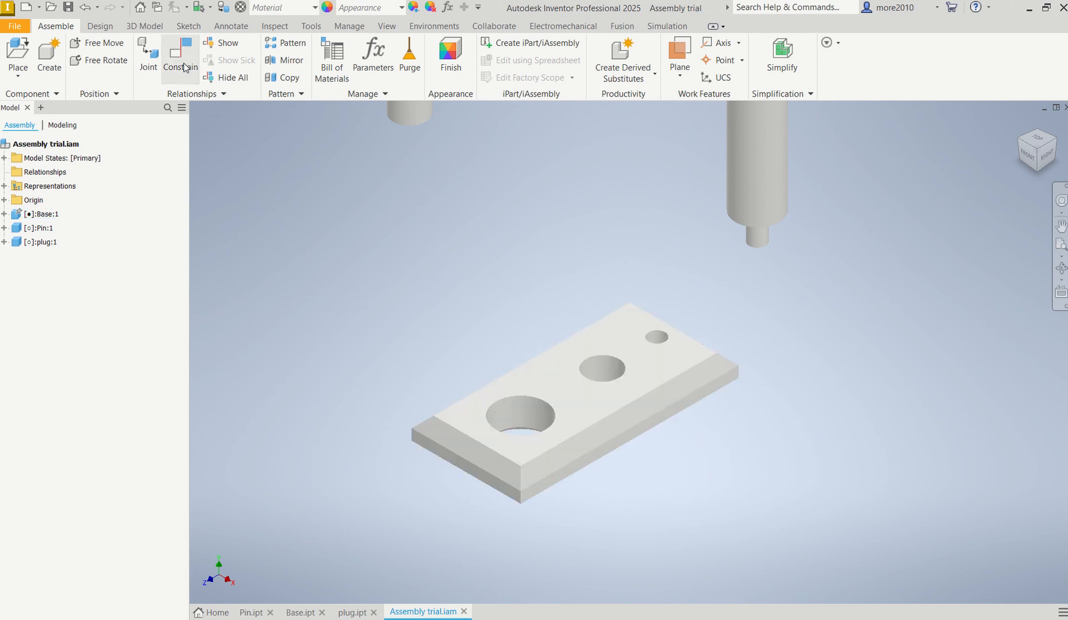
{"action": "mouse_move", "coordinate": [180, 56]}
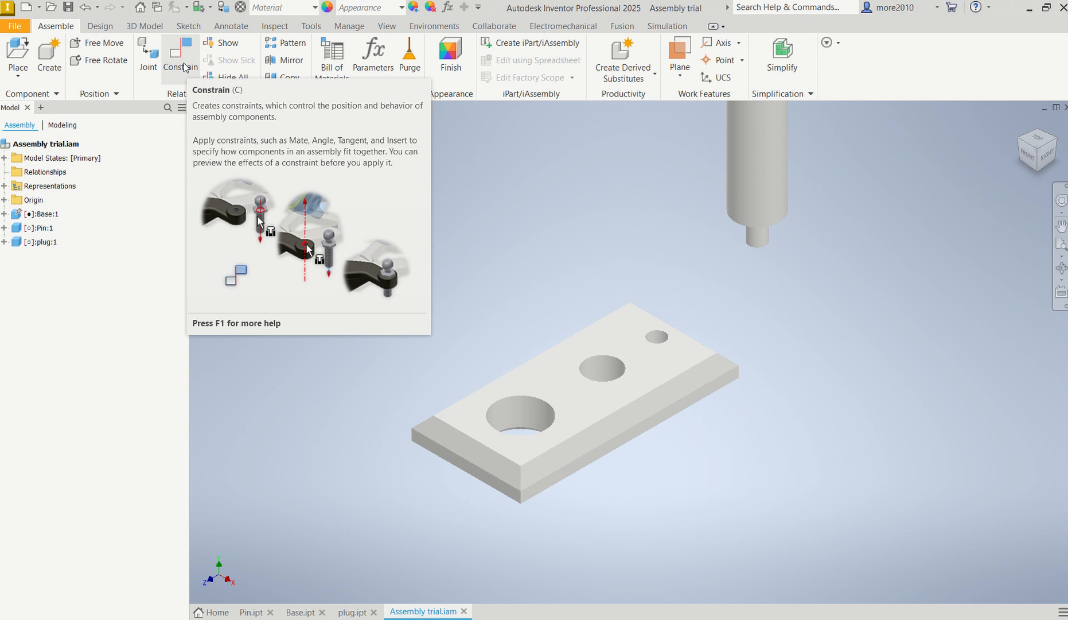
{"action": "left_click", "coordinate": [181, 55]}
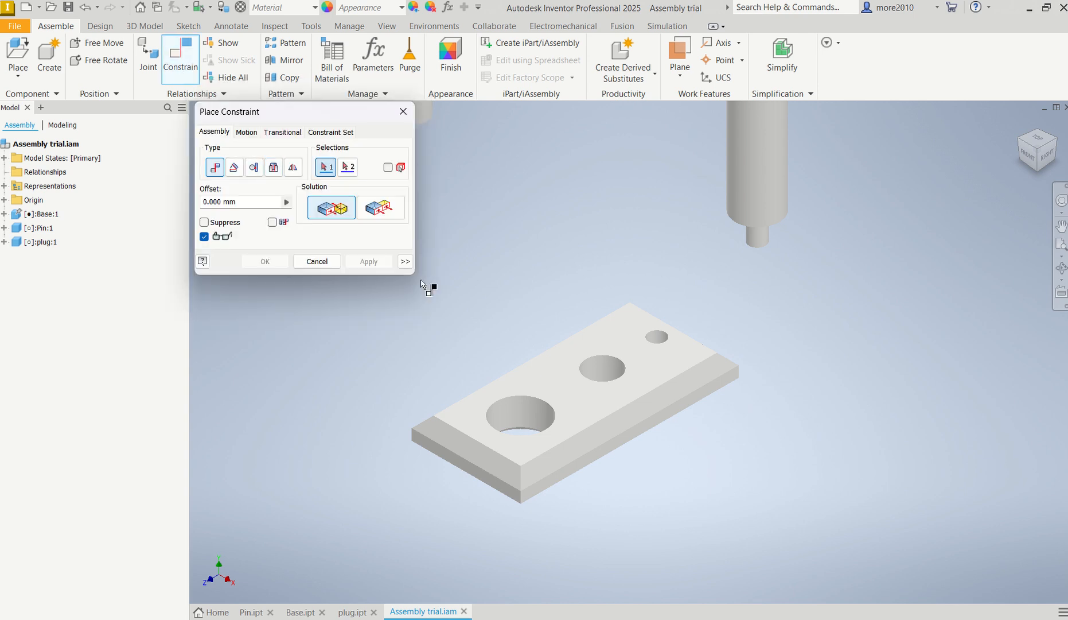
{"action": "mouse_move", "coordinate": [648, 281]}
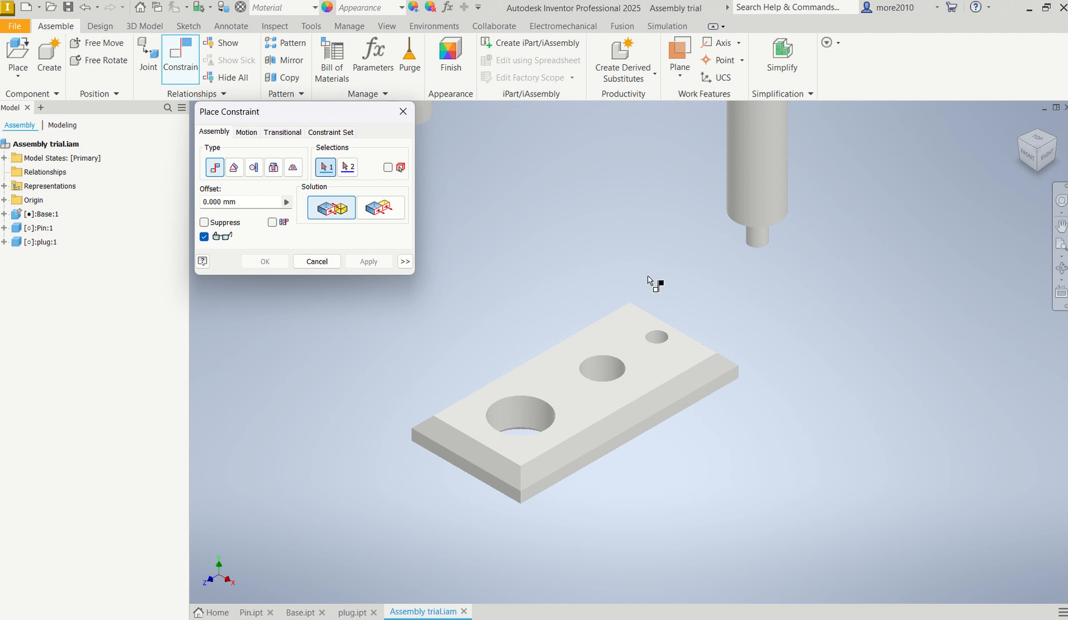
{"action": "mouse_move", "coordinate": [470, 171]}
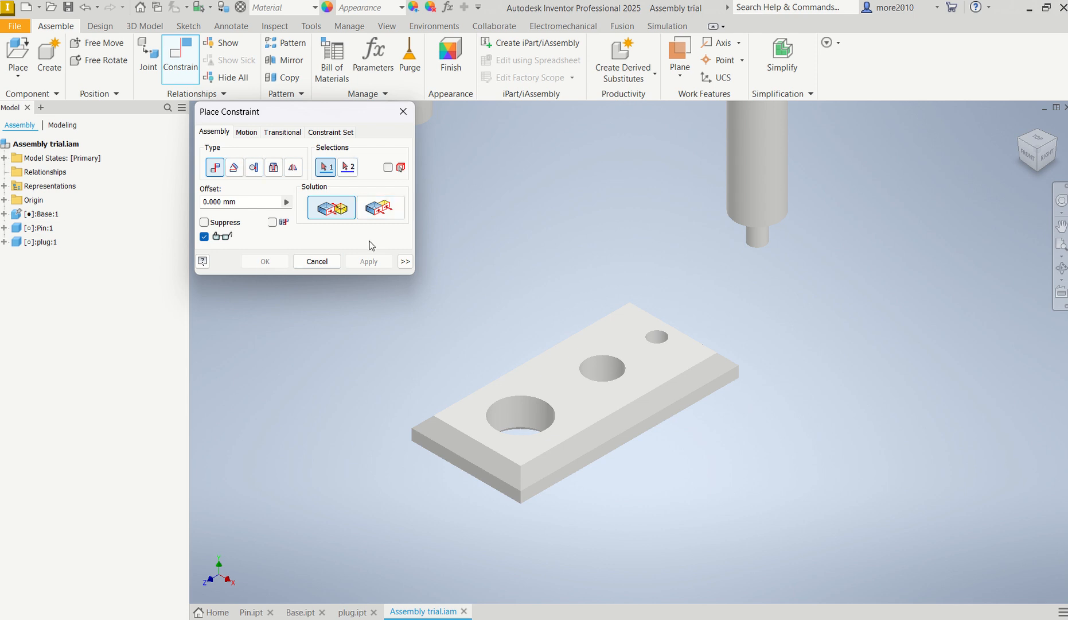
{"action": "mouse_move", "coordinate": [465, 256]}
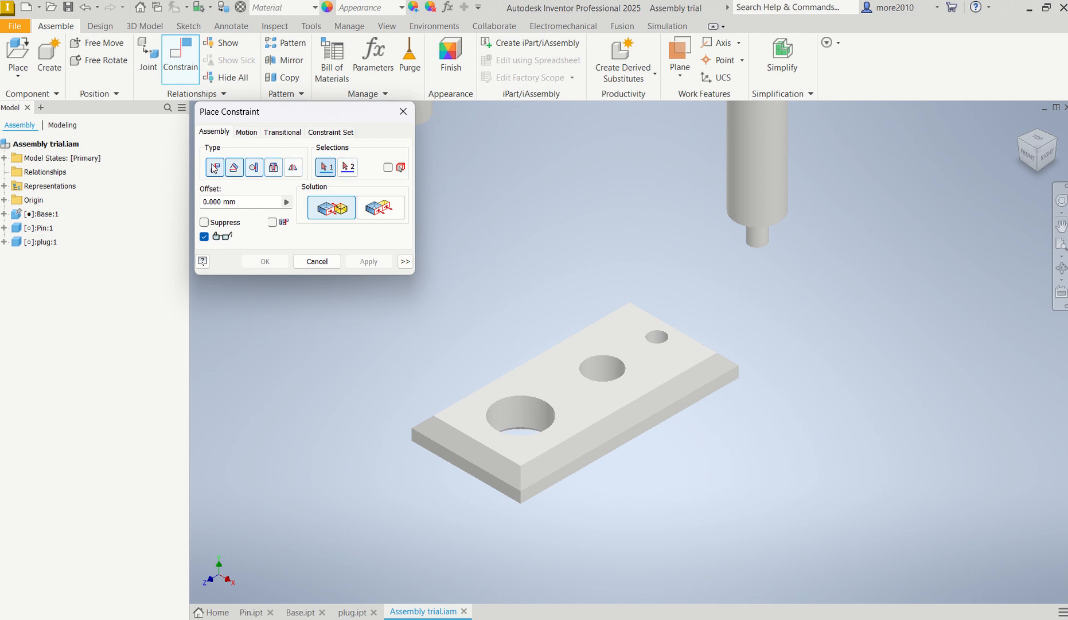
{"action": "mouse_move", "coordinate": [214, 167]}
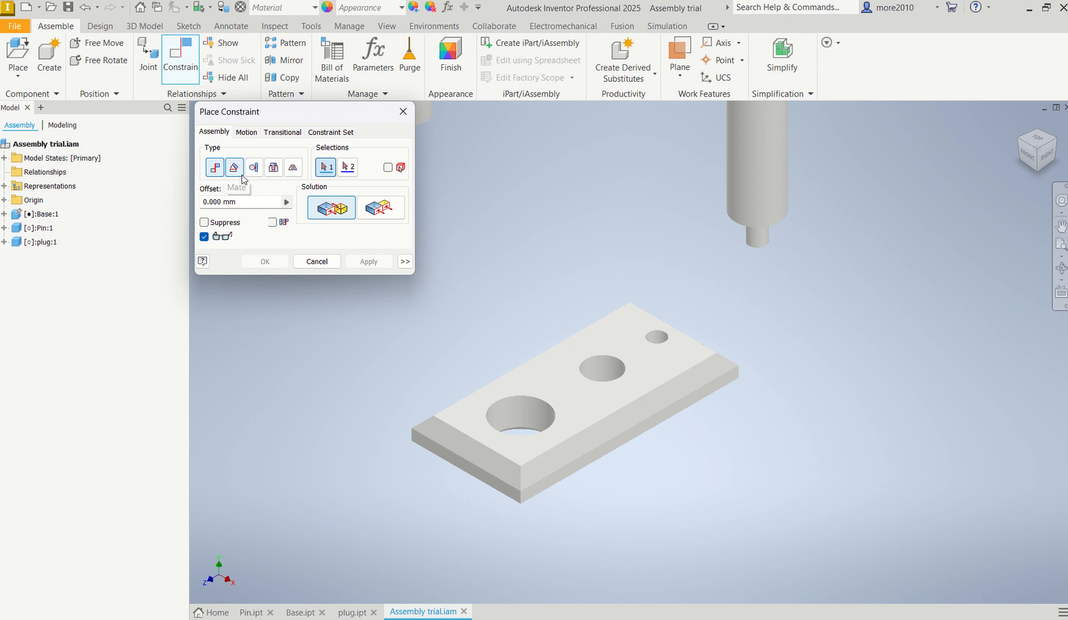
{"action": "mouse_move", "coordinate": [253, 167]}
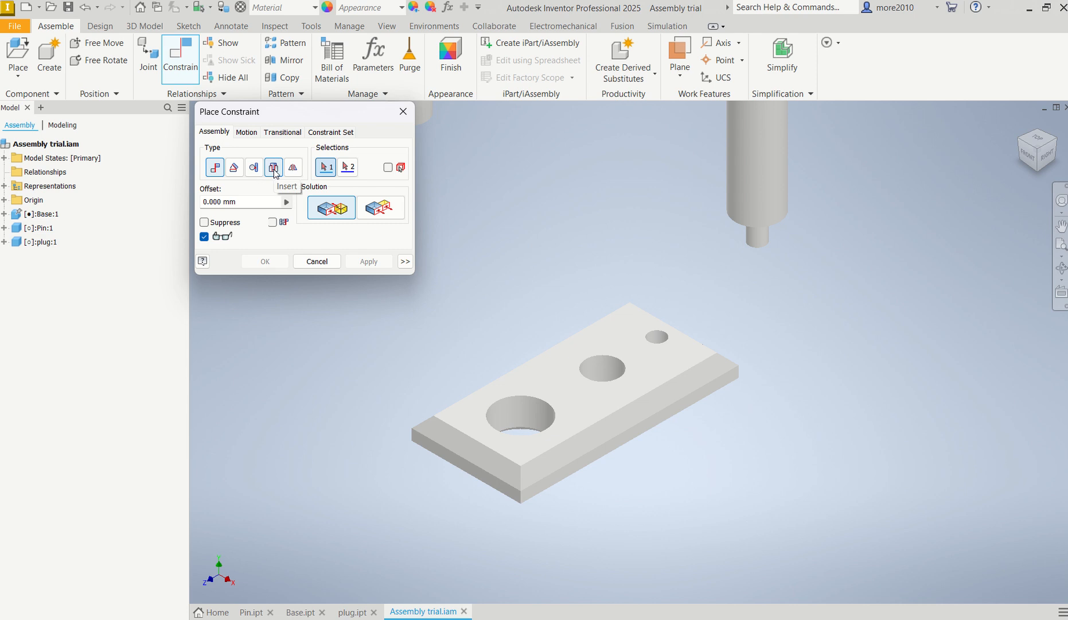
{"action": "mouse_move", "coordinate": [292, 167]}
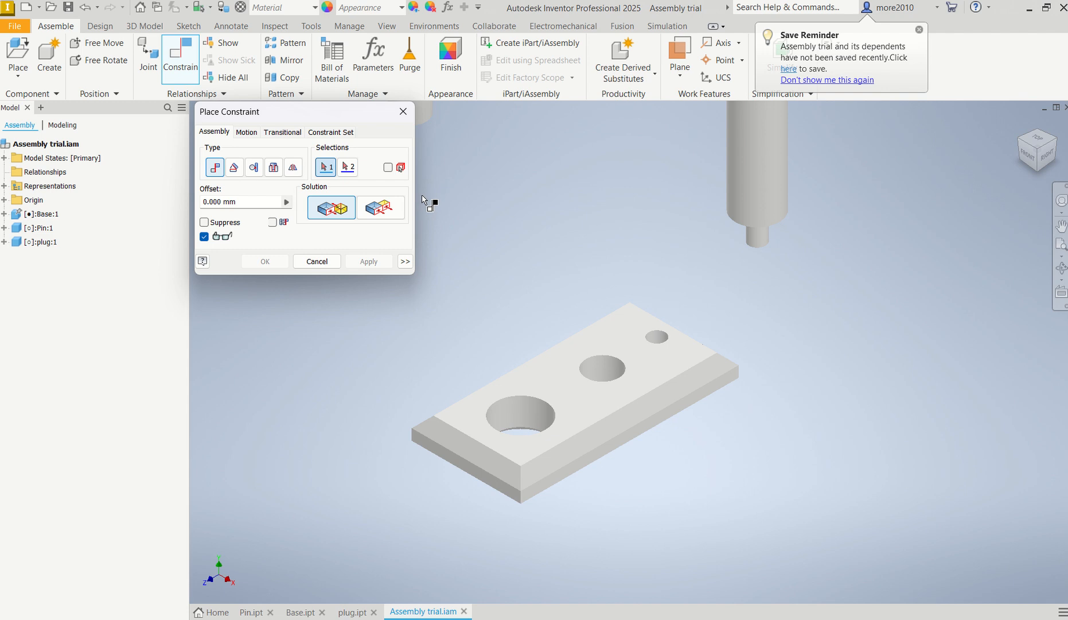
{"action": "mouse_move", "coordinate": [797, 363]}
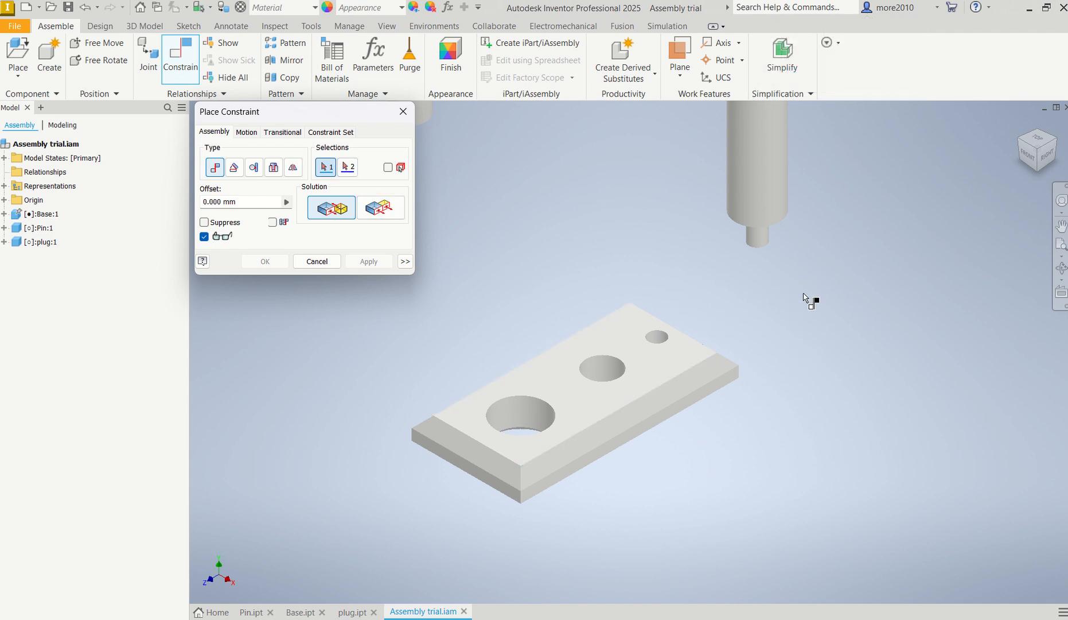
{"action": "mouse_move", "coordinate": [788, 174]}
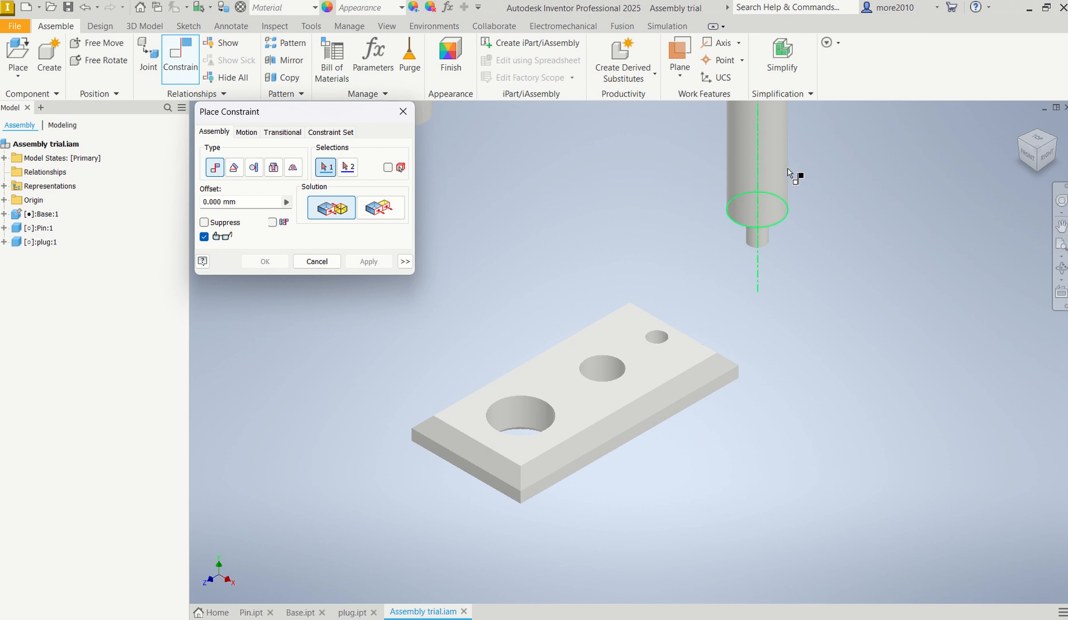
{"action": "mouse_move", "coordinate": [774, 156]}
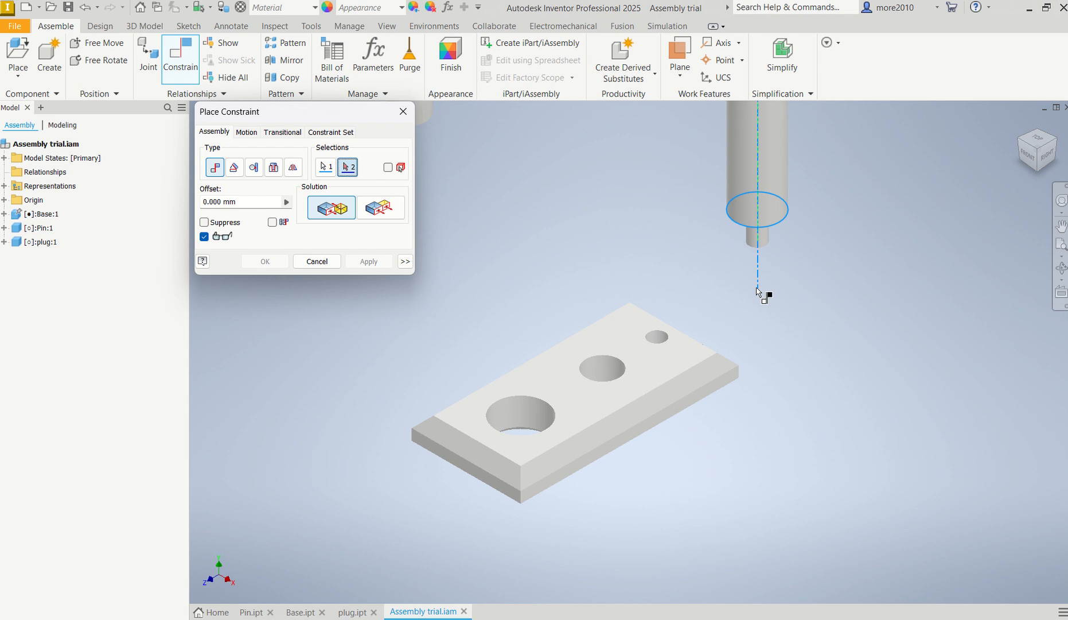
{"action": "mouse_move", "coordinate": [719, 318]}
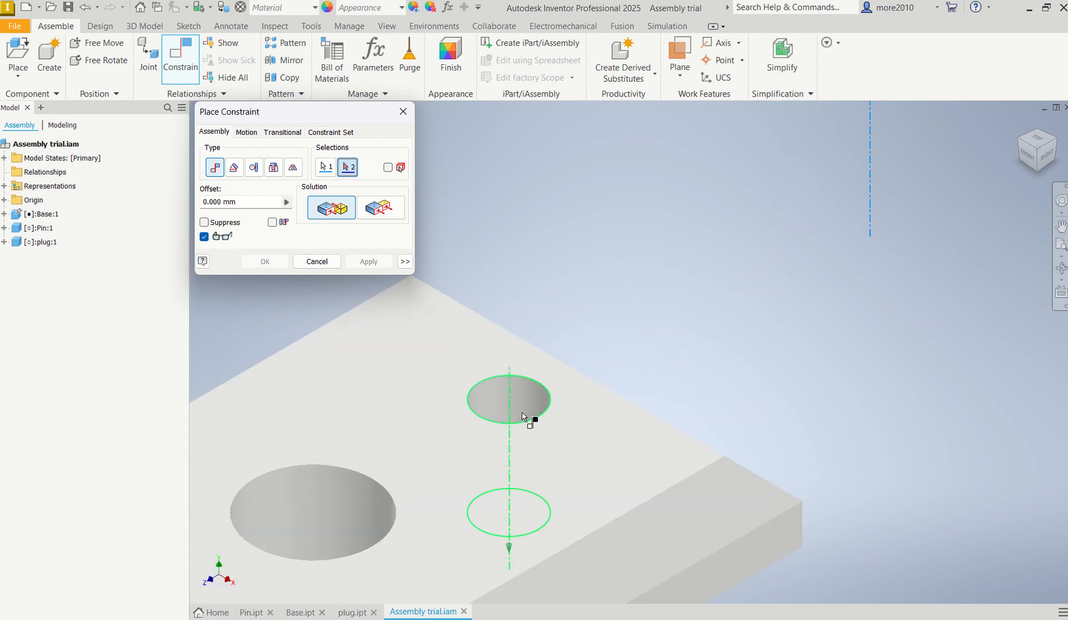
Pick the base's small hole rim and apply the Insert constraint seating the pin.
{"action": "left_click", "coordinate": [509, 399]}
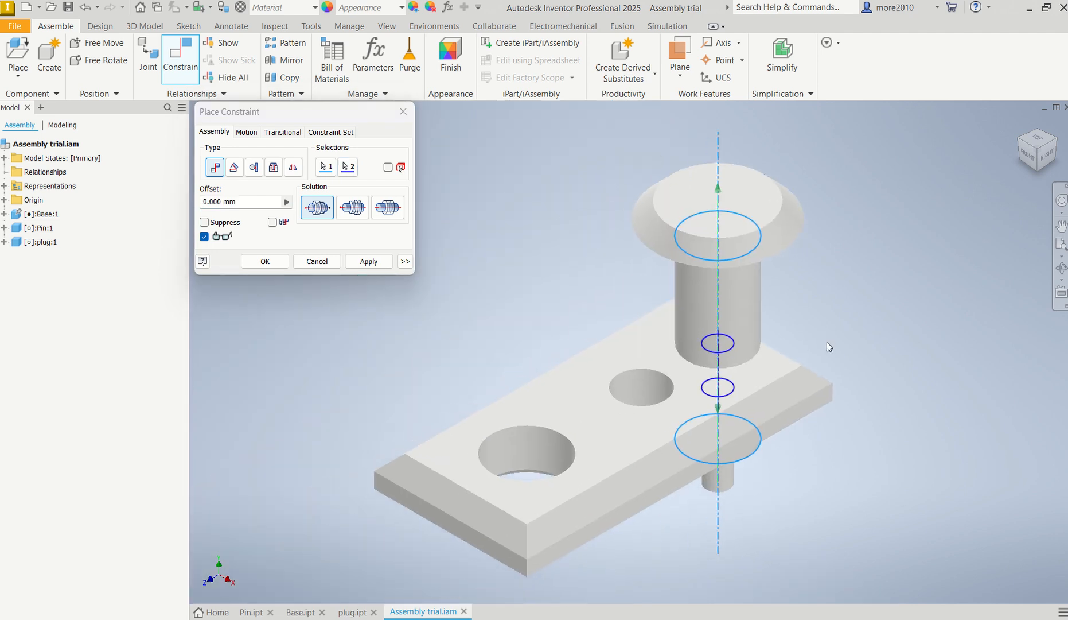
{"action": "mouse_move", "coordinate": [738, 373]}
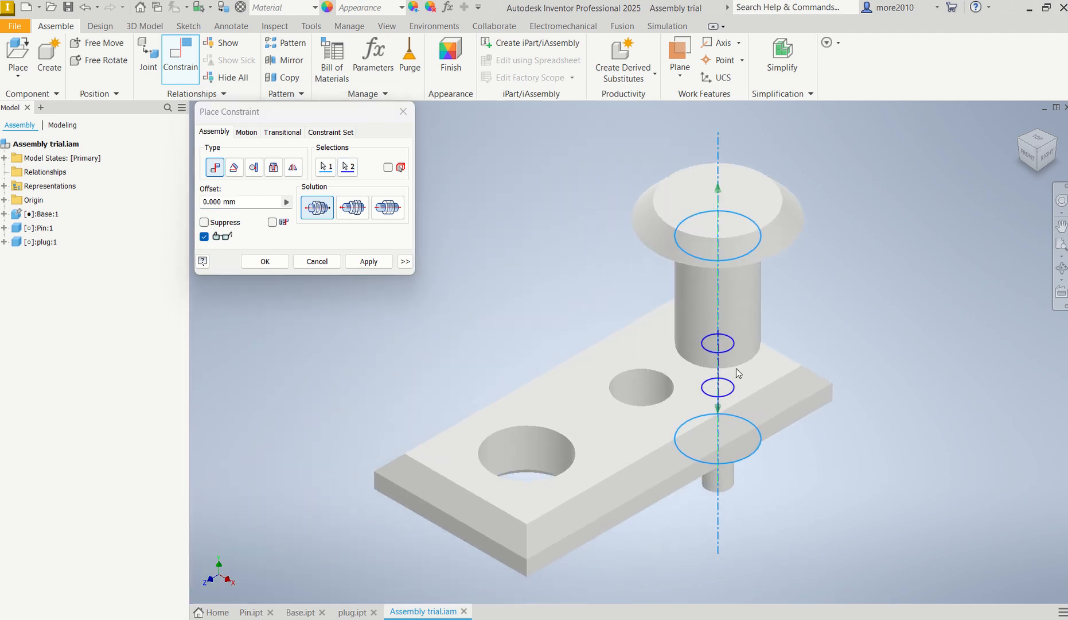
{"action": "left_click", "coordinate": [368, 261]}
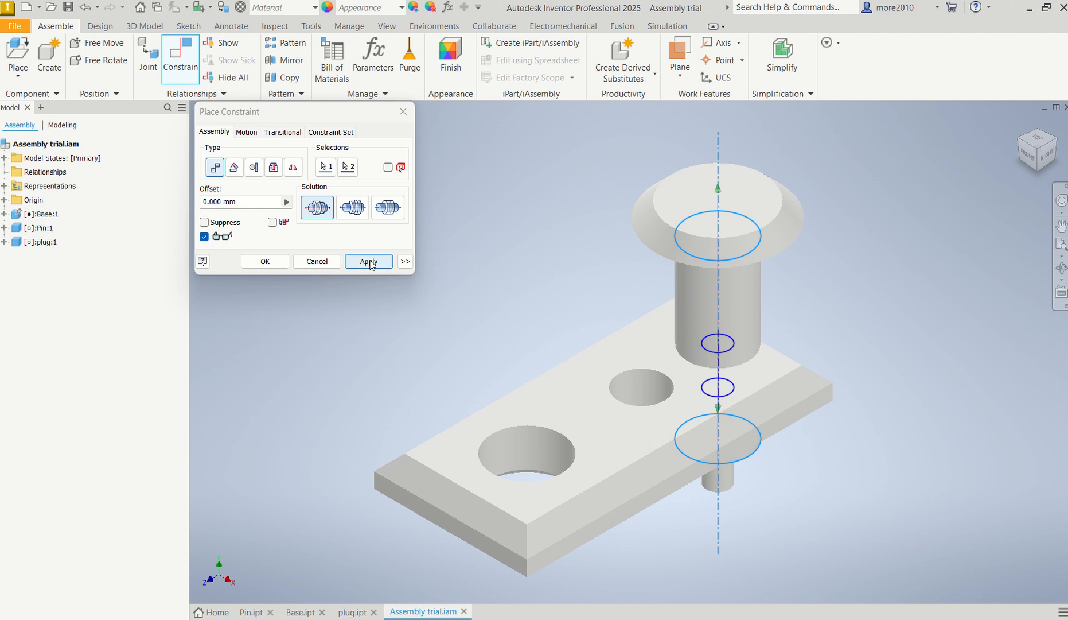
{"action": "left_click", "coordinate": [368, 261]}
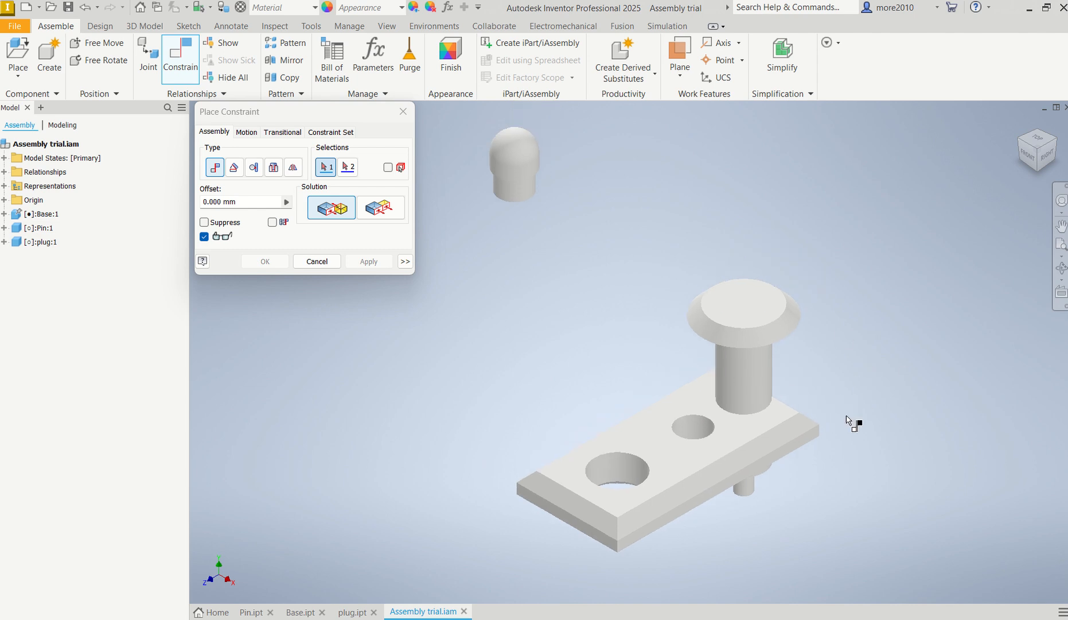
{"action": "mouse_move", "coordinate": [812, 383]}
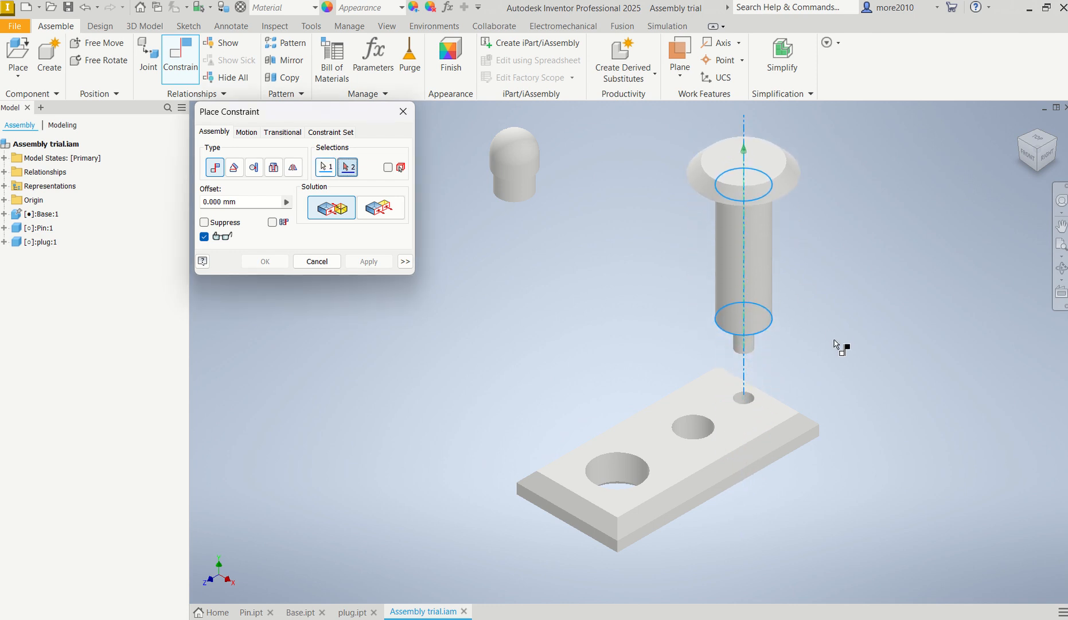
{"action": "mouse_move", "coordinate": [756, 435]}
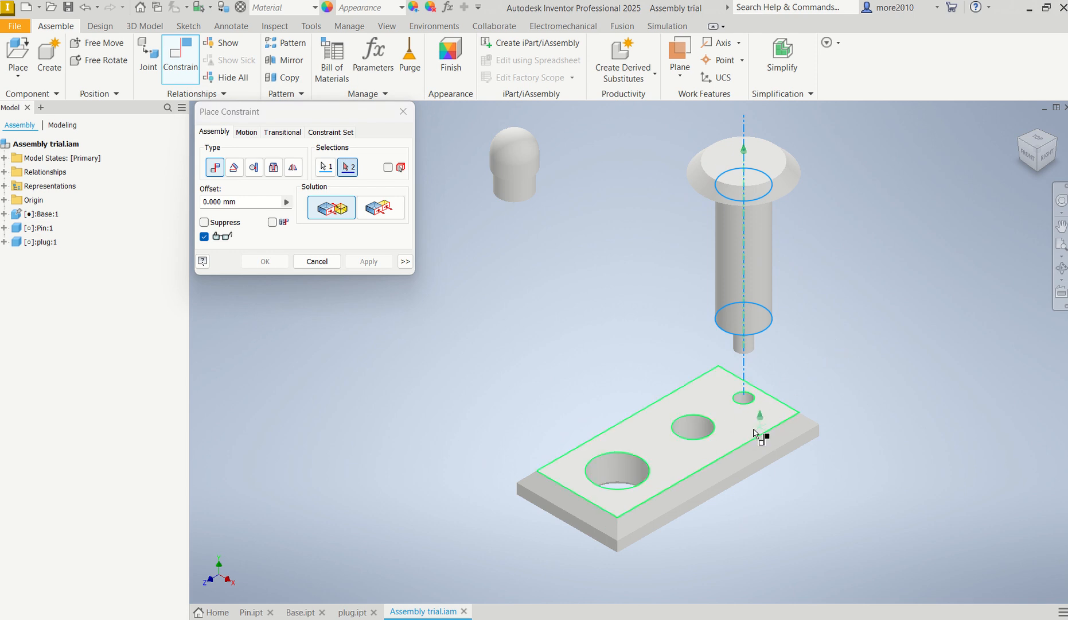
{"action": "mouse_move", "coordinate": [743, 428]}
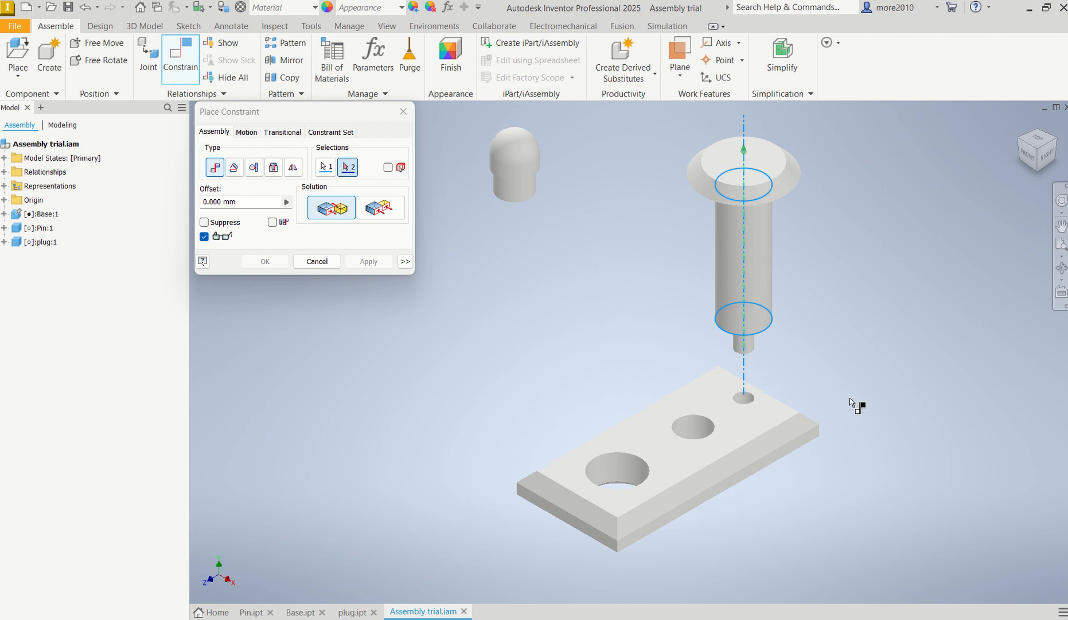
{"action": "mouse_move", "coordinate": [763, 278]}
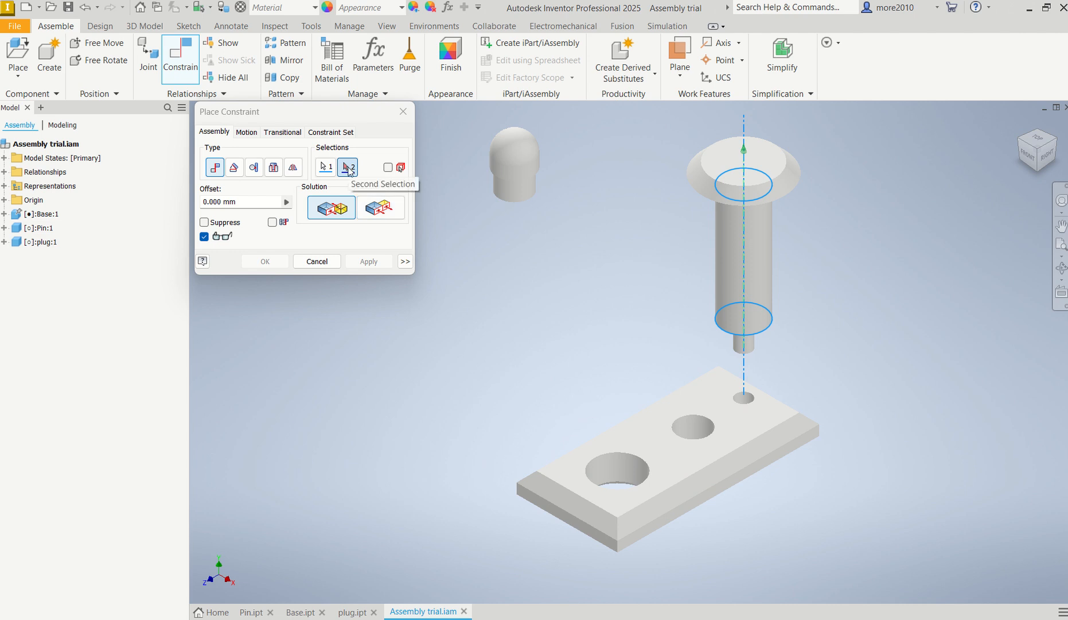
{"action": "left_click", "coordinate": [326, 167]}
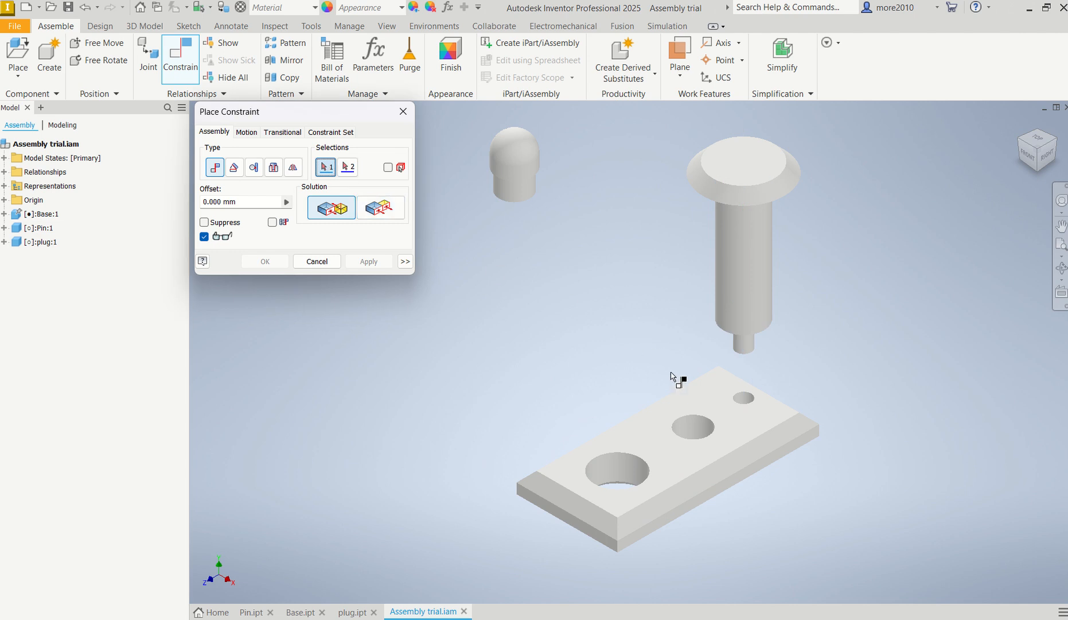
{"action": "mouse_move", "coordinate": [798, 395]}
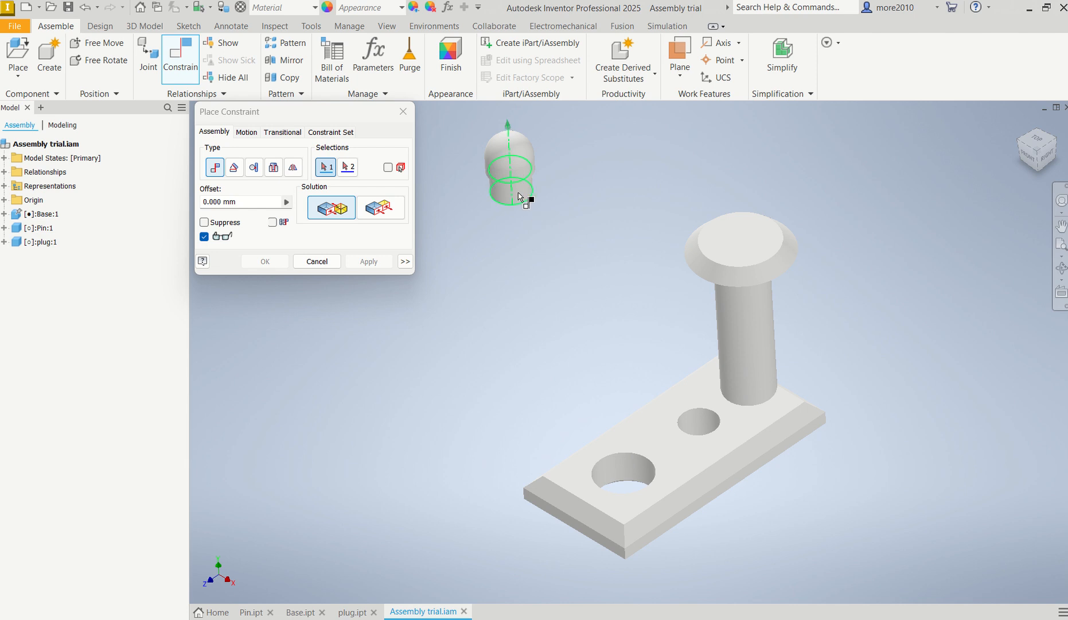
Select the plug's bottom circular rim and the base's middle hole rim, without applying.
{"action": "left_click", "coordinate": [509, 168]}
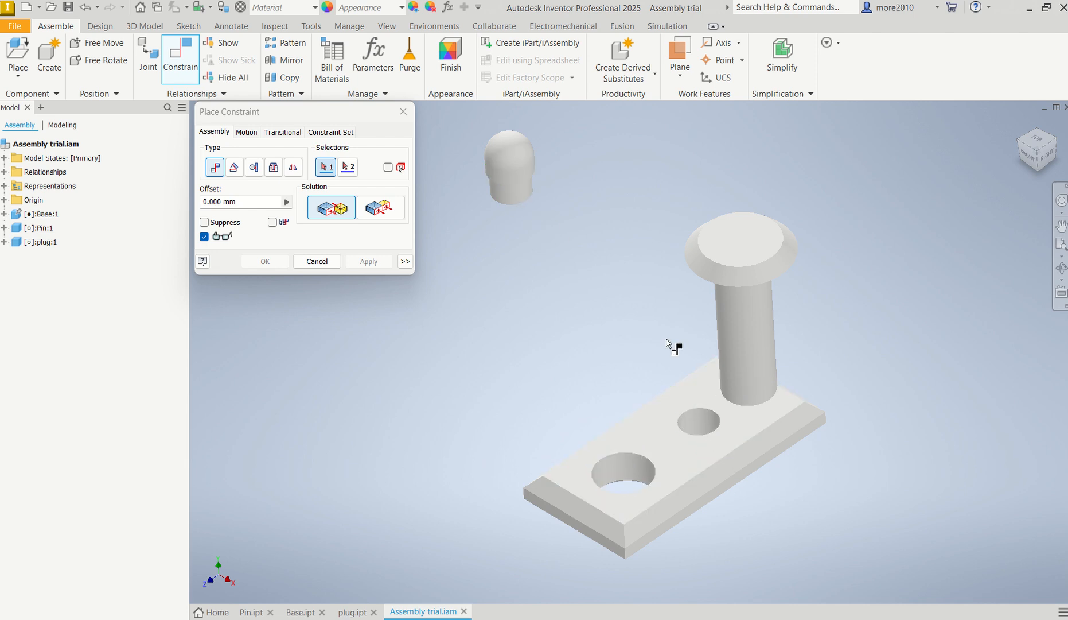
{"action": "mouse_move", "coordinate": [589, 313]}
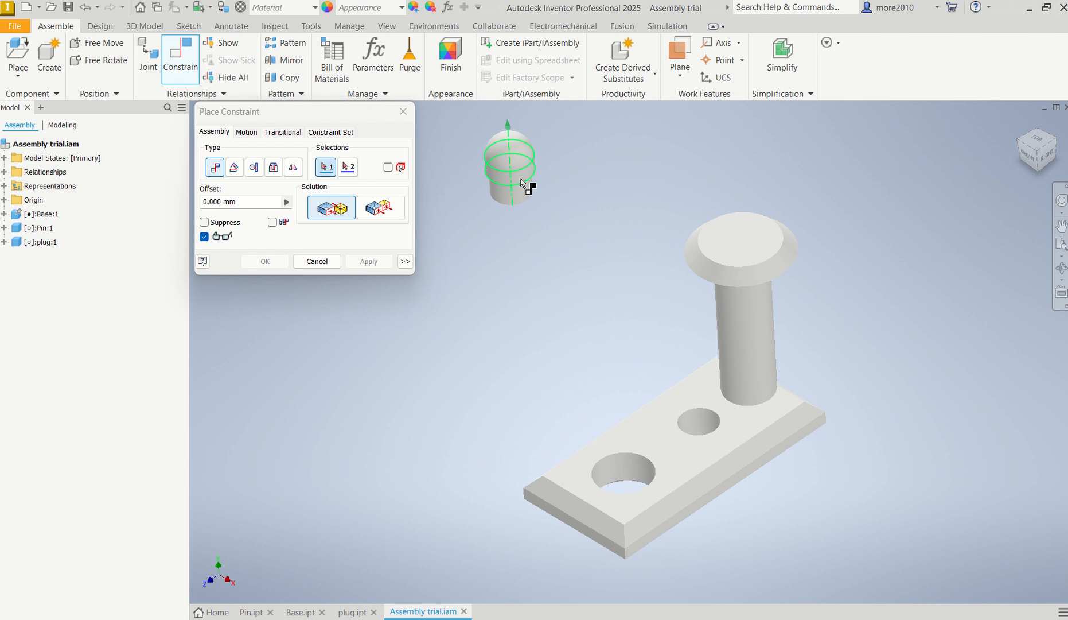
{"action": "left_click", "coordinate": [509, 155]}
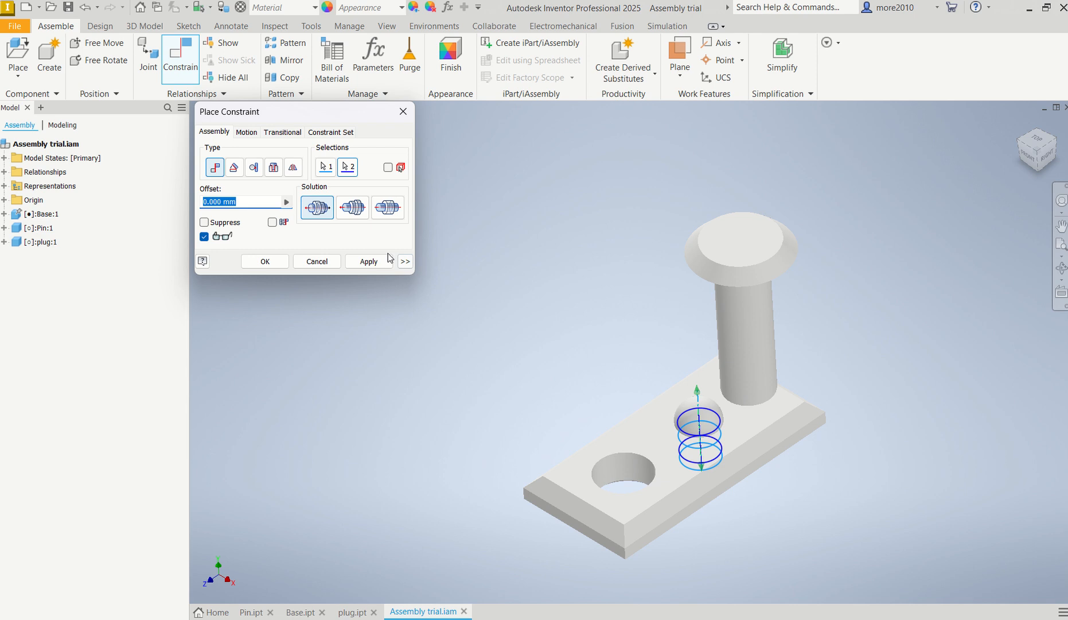
{"action": "left_click", "coordinate": [743, 481]}
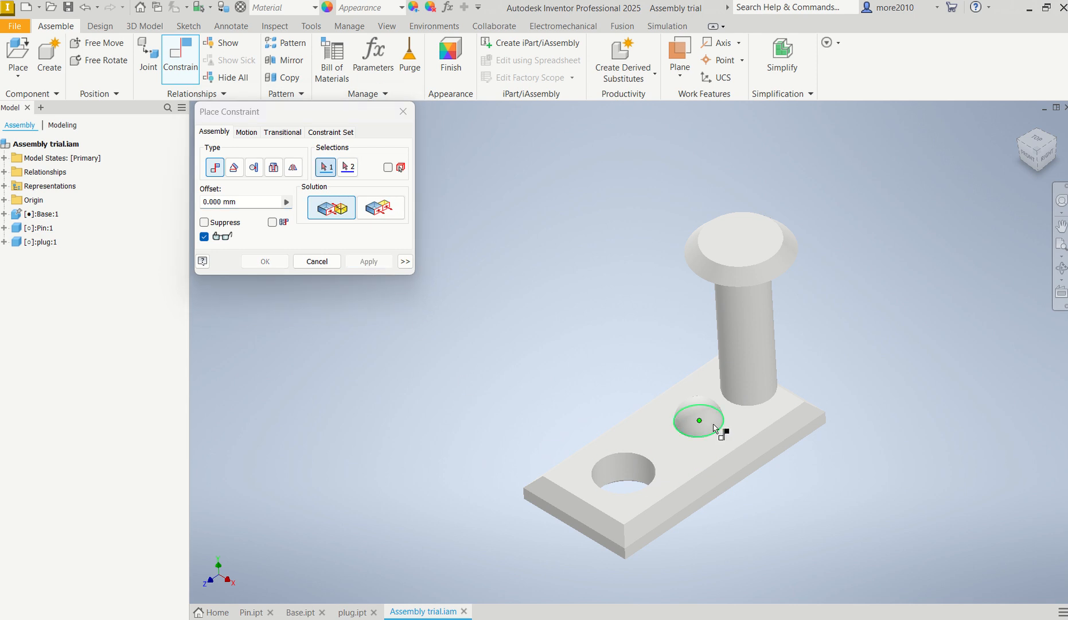
{"action": "left_click", "coordinate": [698, 420]}
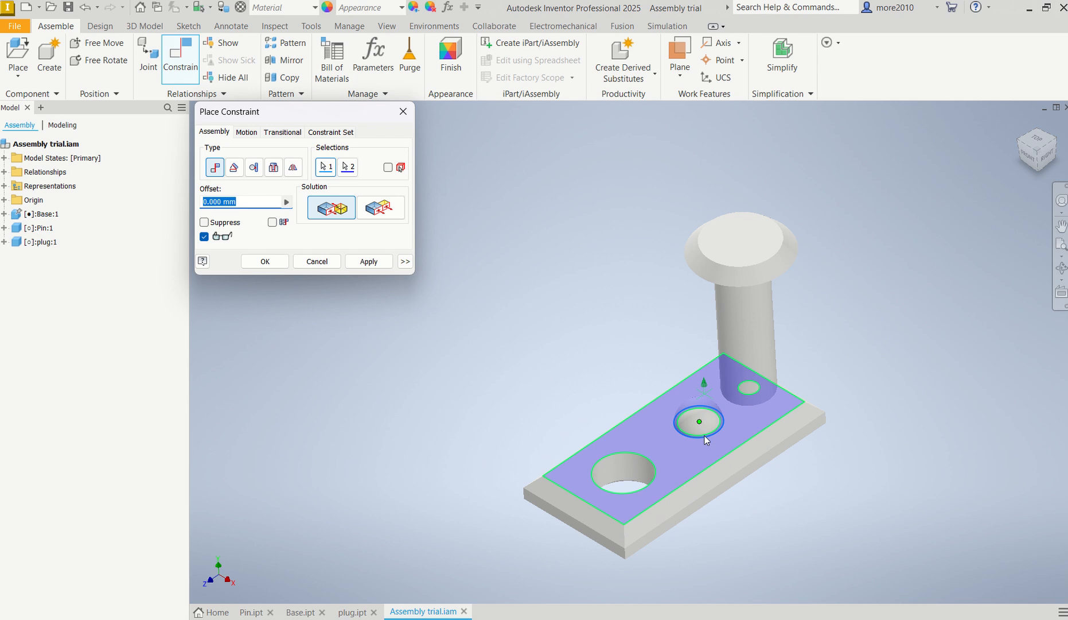
{"action": "mouse_move", "coordinate": [501, 352]}
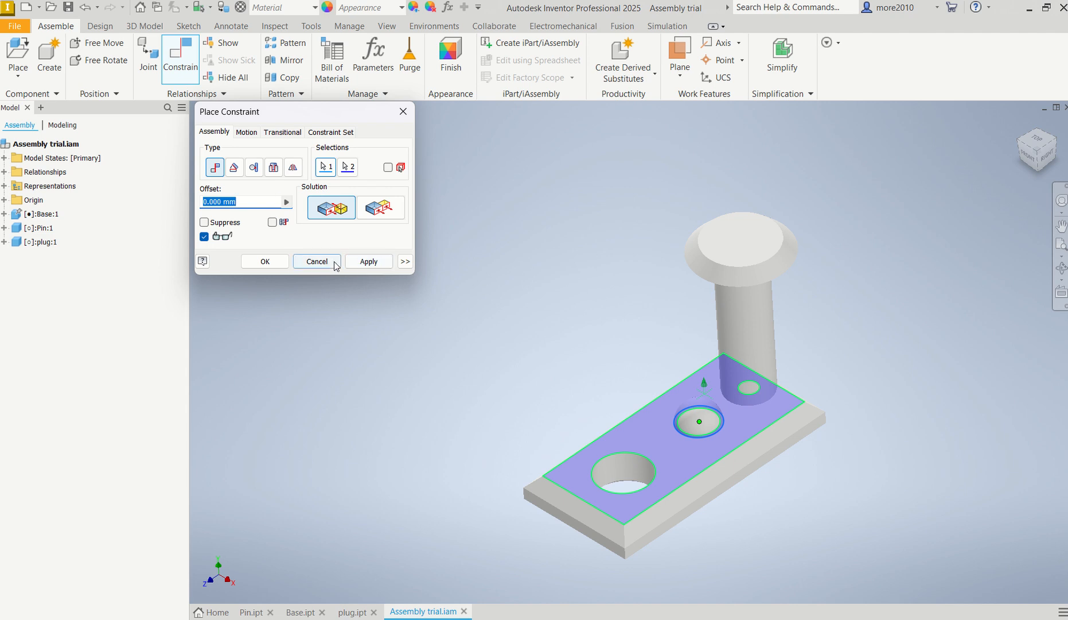
Cancel the unfinished constraint and mate the plug's shoulder ring onto the base's top face.
{"action": "left_click", "coordinate": [315, 261]}
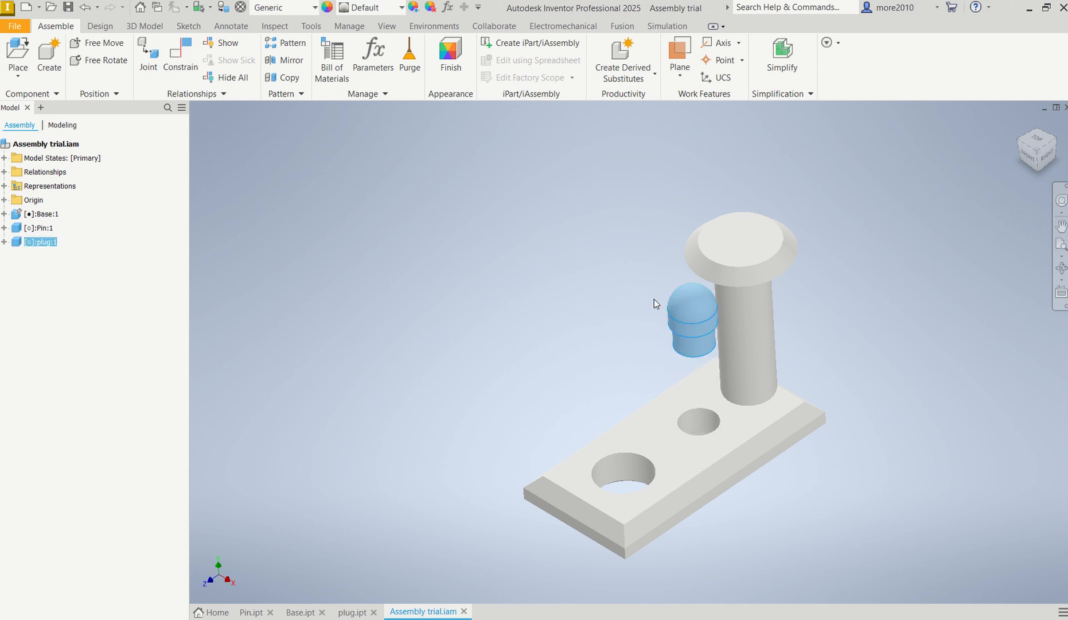
{"action": "left_click", "coordinate": [180, 54]}
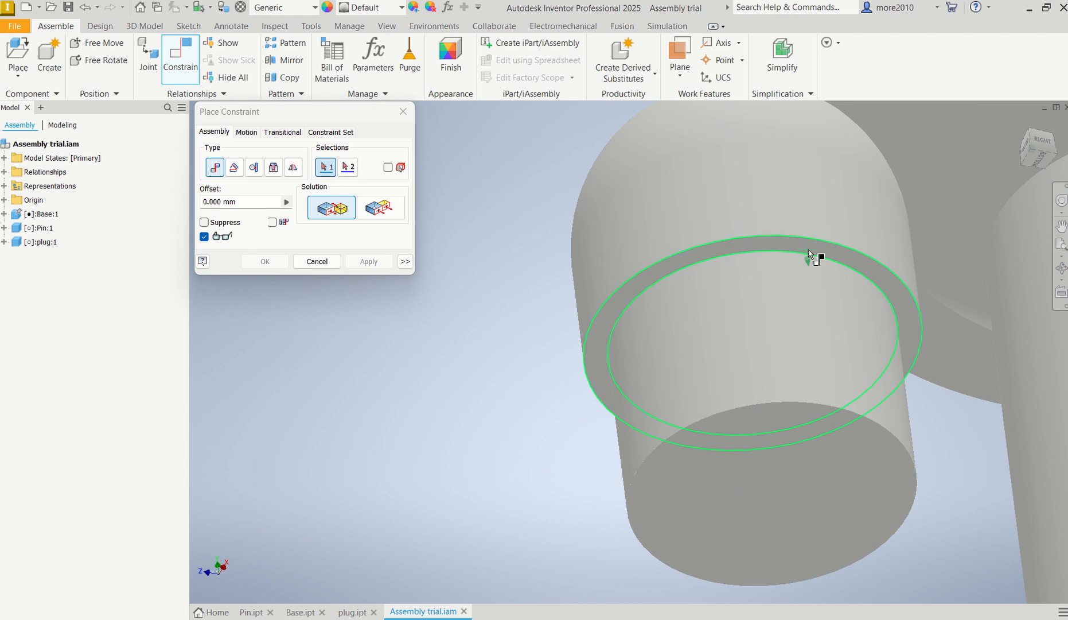
{"action": "mouse_move", "coordinate": [831, 255]}
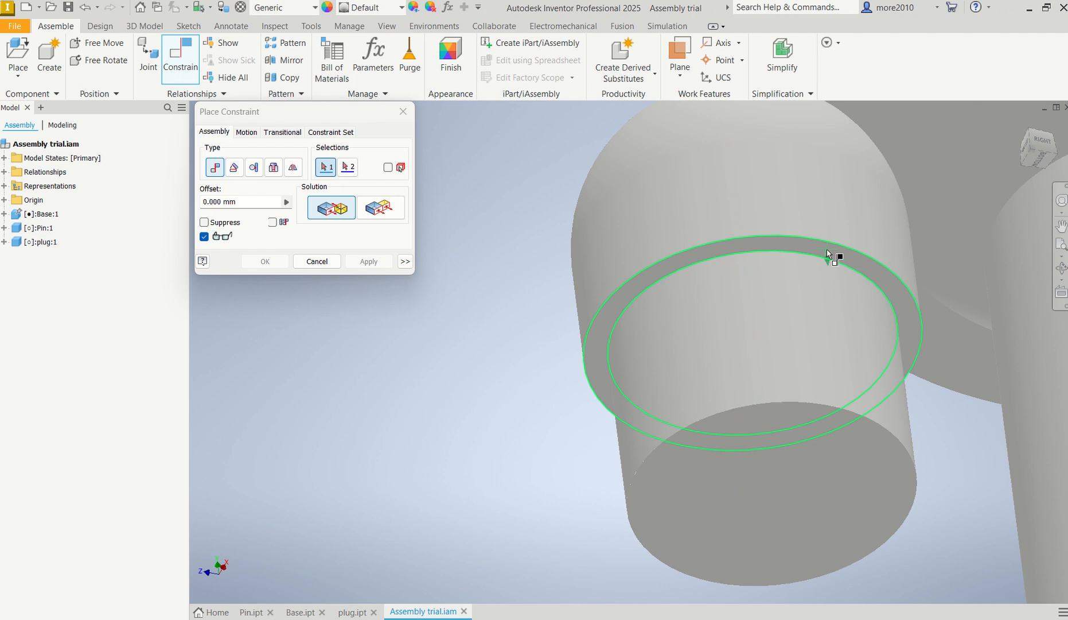
{"action": "left_click", "coordinate": [832, 255]}
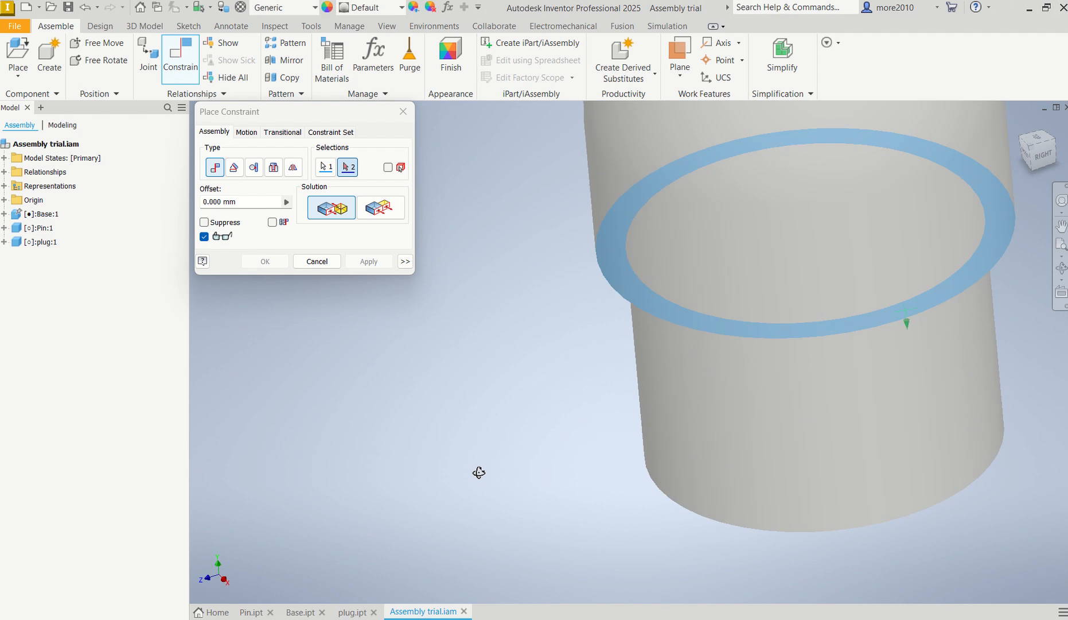
{"action": "scroll", "scroll_direction": "down", "scroll_amount": 3}
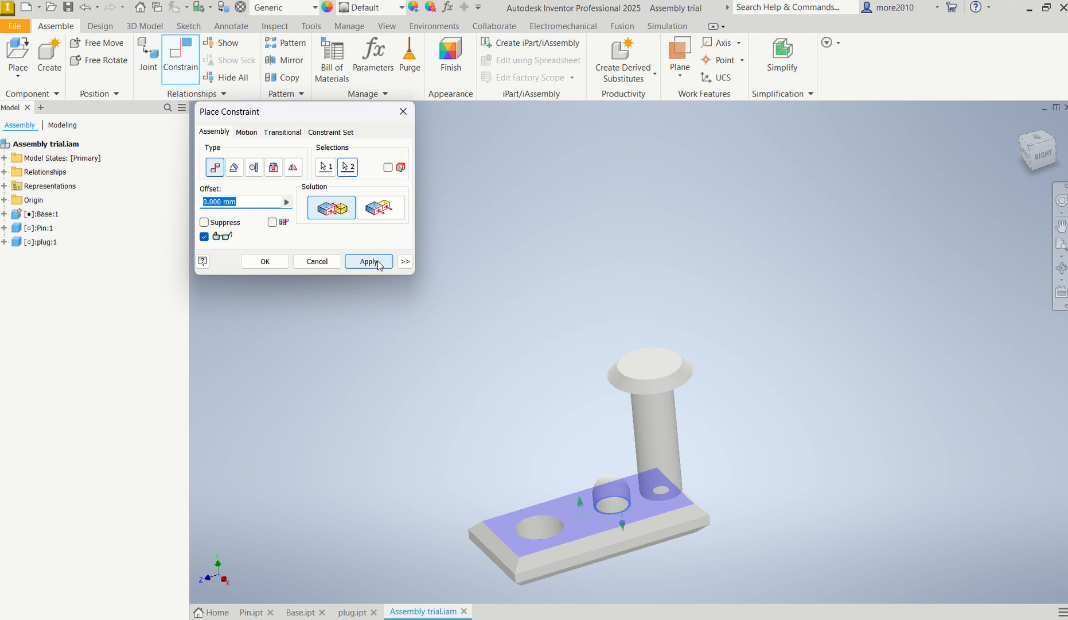
{"action": "left_click", "coordinate": [368, 261]}
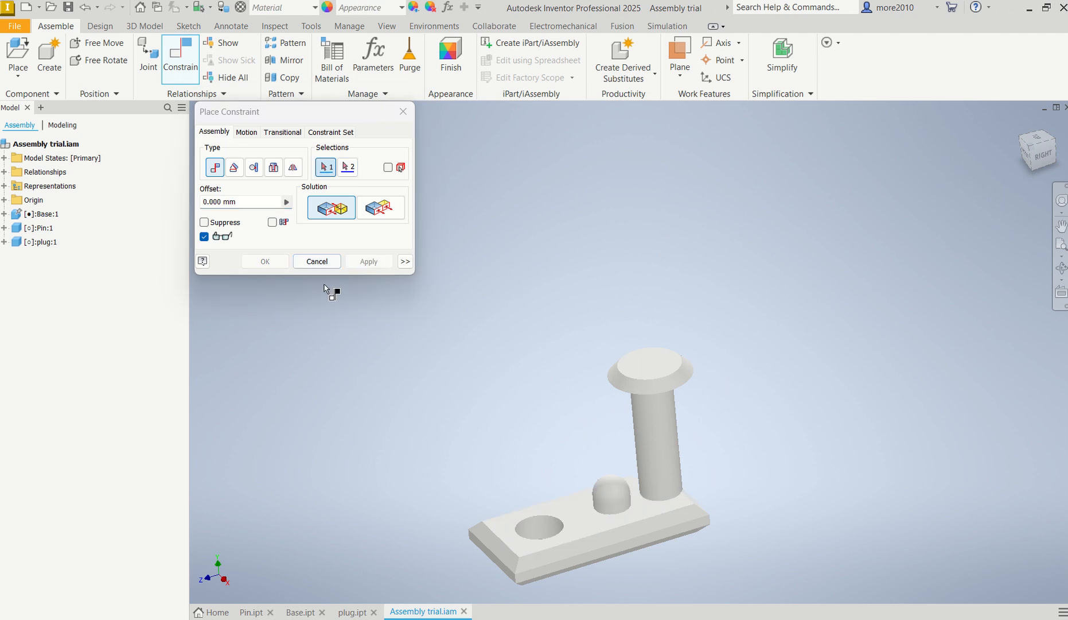
{"action": "left_click", "coordinate": [316, 261]}
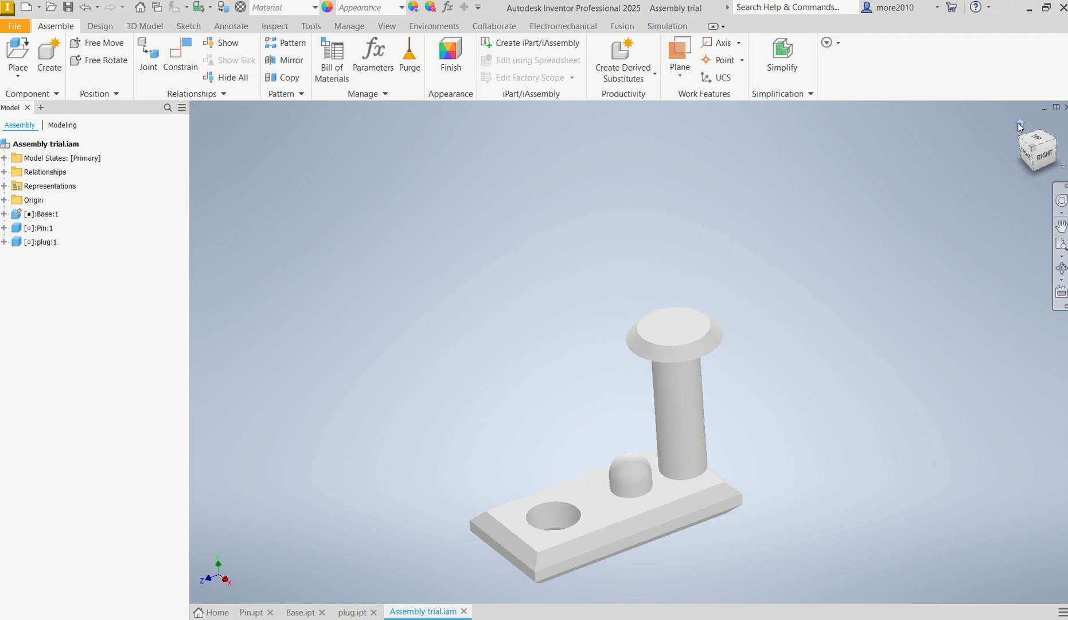
Reset the assembly to the ViewCube Home isometric view.
{"action": "left_click", "coordinate": [688, 321]}
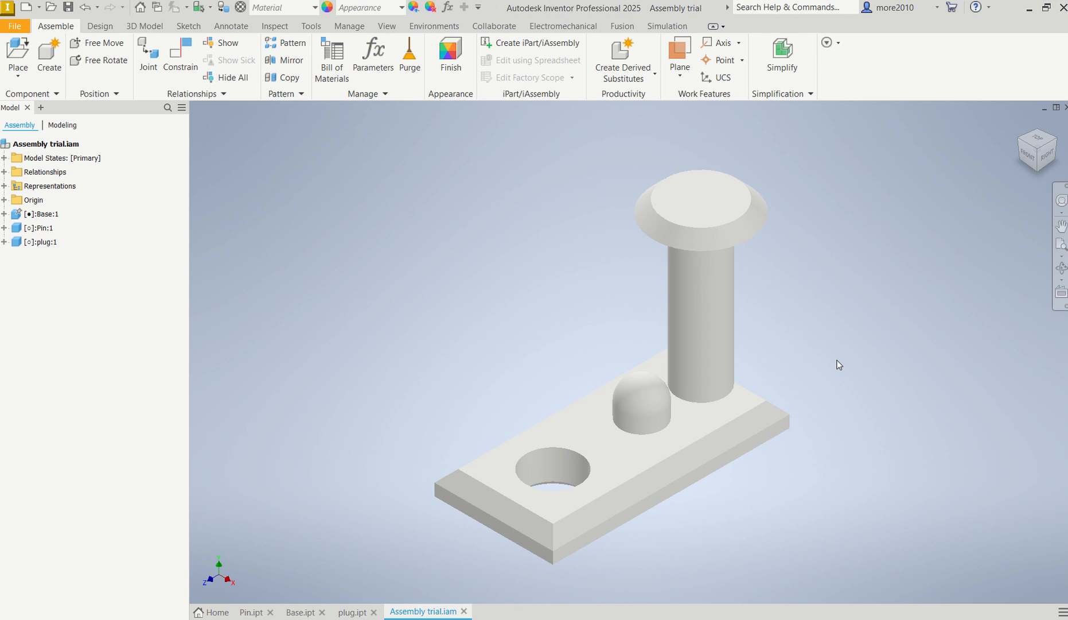
{"action": "mouse_move", "coordinate": [809, 380]}
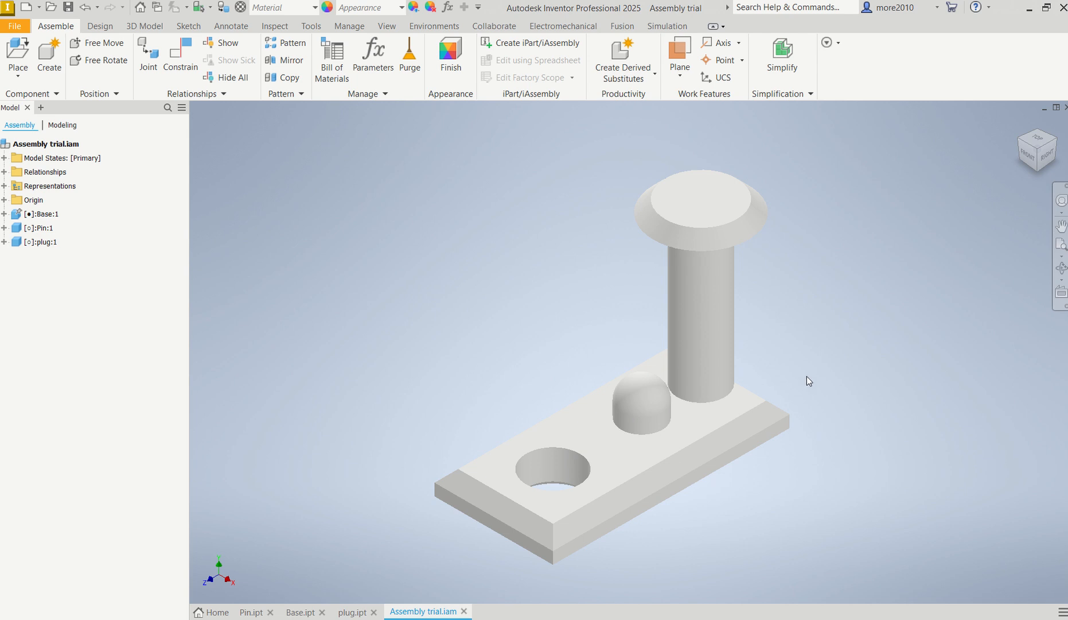